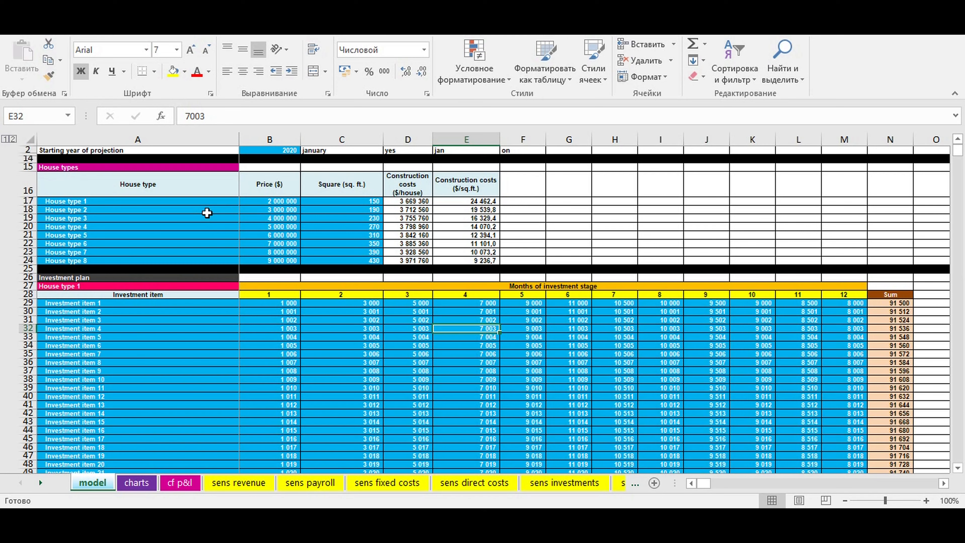
Review the projection start year, House type 3's price formula and the square footage of all eight house types.
left_click(269, 150)
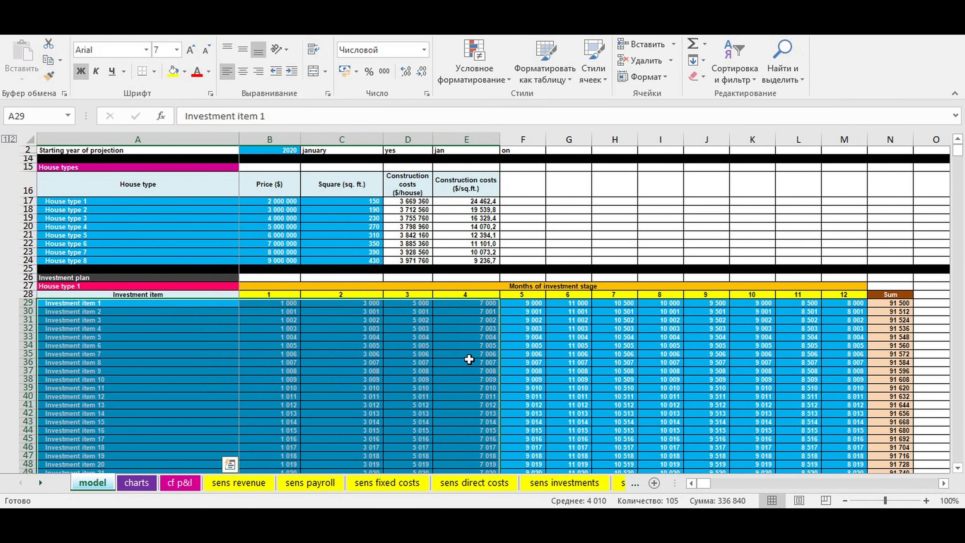
left_click(269, 218)
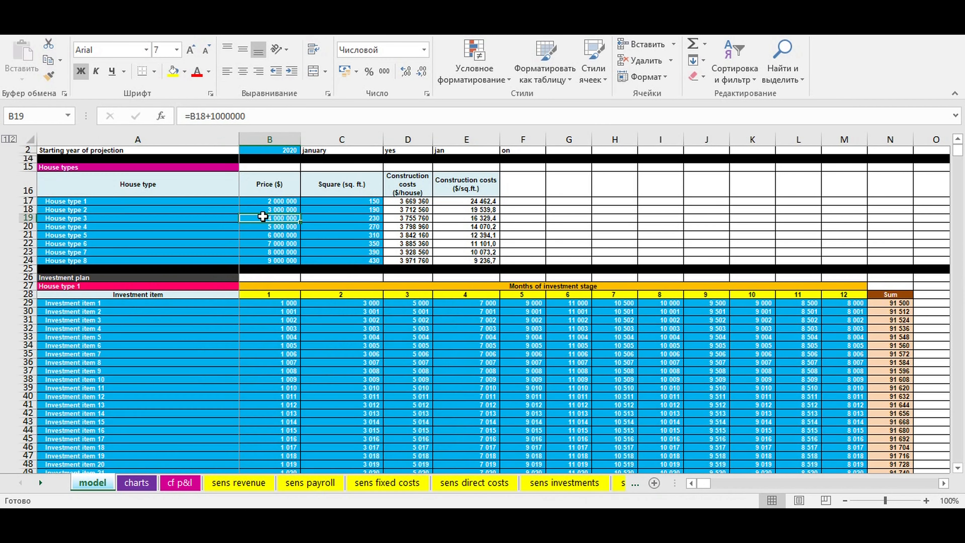
mouse_move(242, 220)
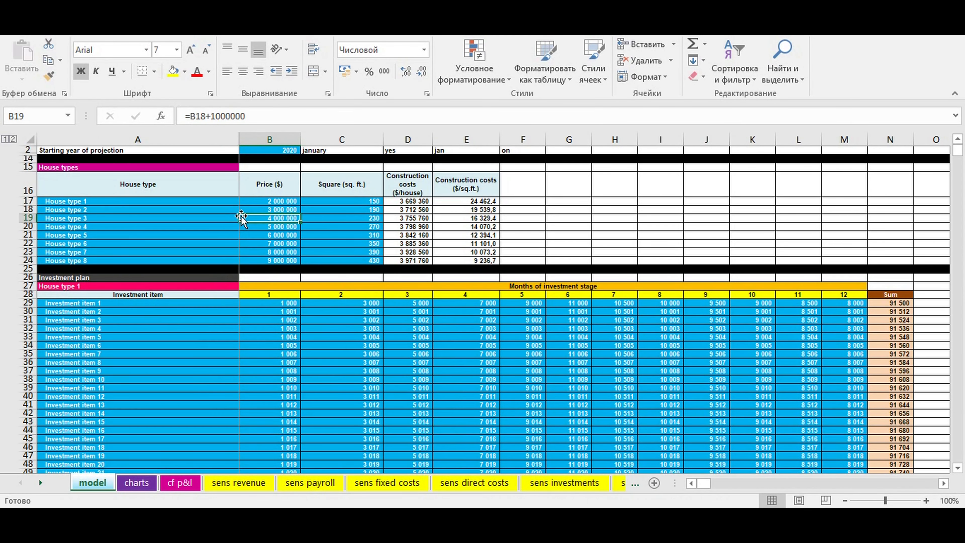
left_click(269, 150)
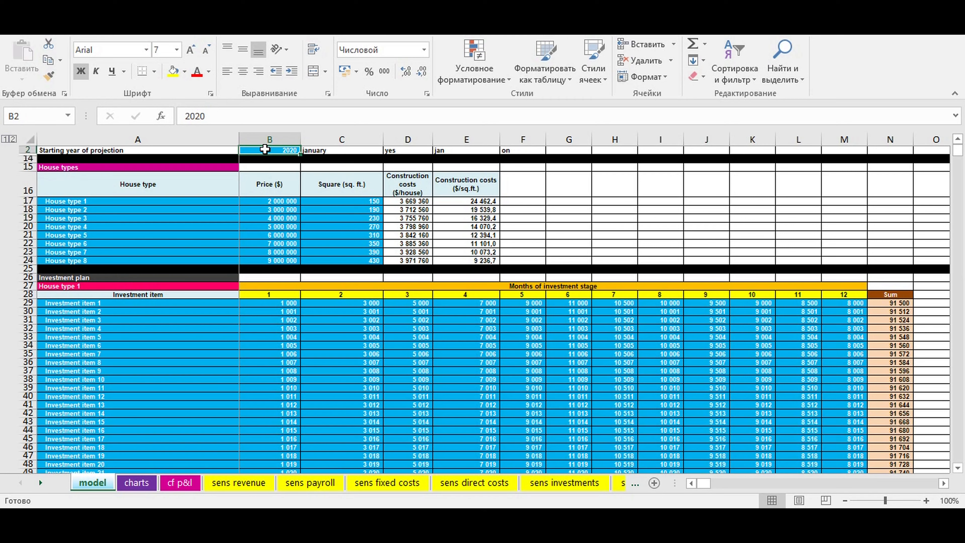
mouse_move(203, 179)
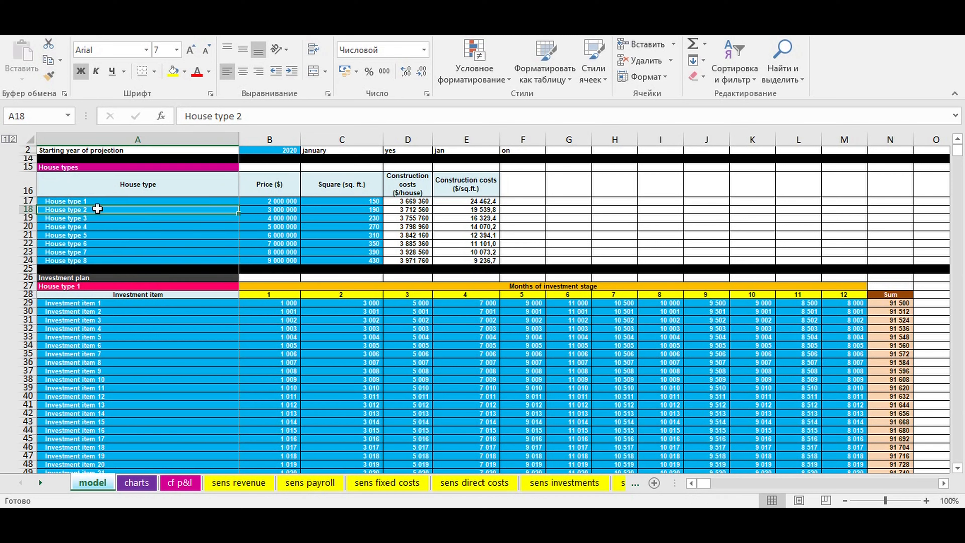
left_click(99, 227)
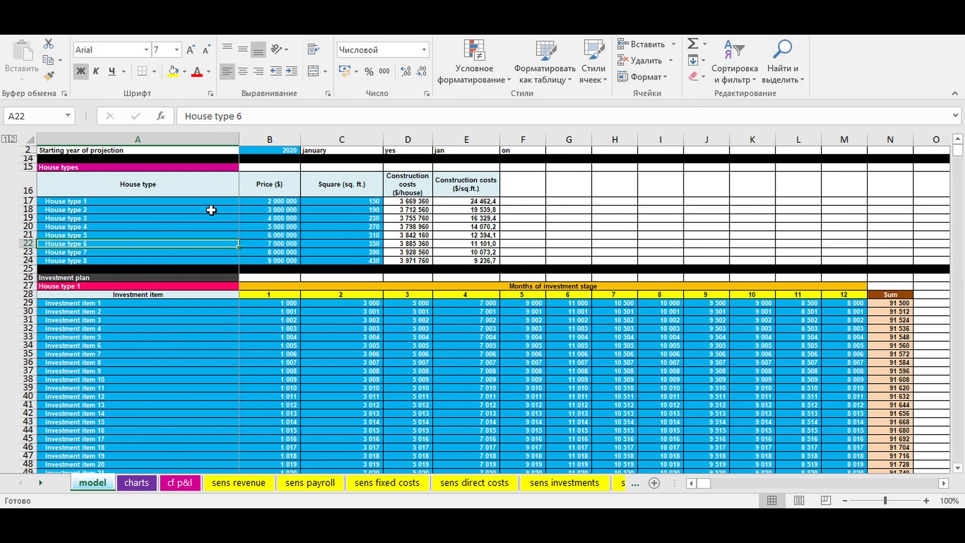
left_click_drag(269, 201, 269, 260)
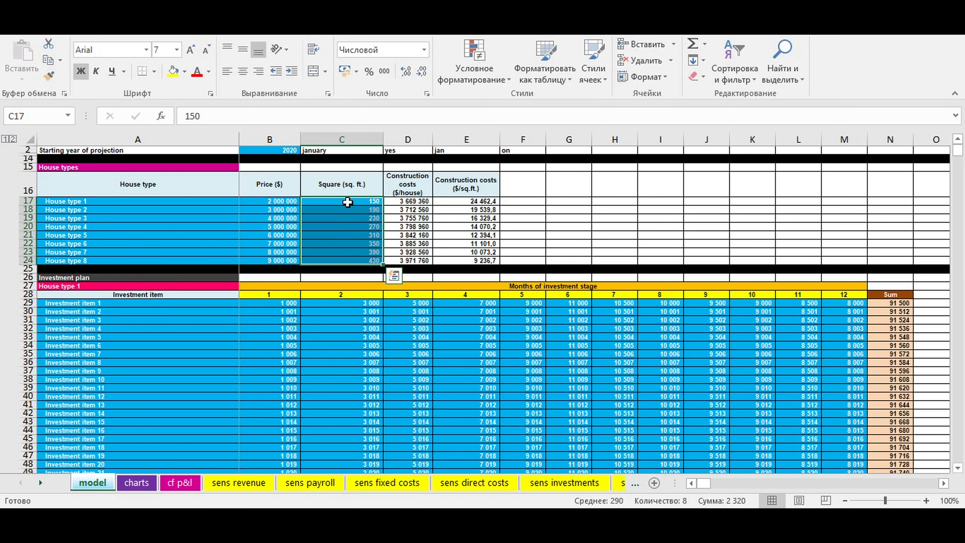
Inspect the House type 1 investment plan heading formula and select its monthly investment amounts.
scroll("down", 3)
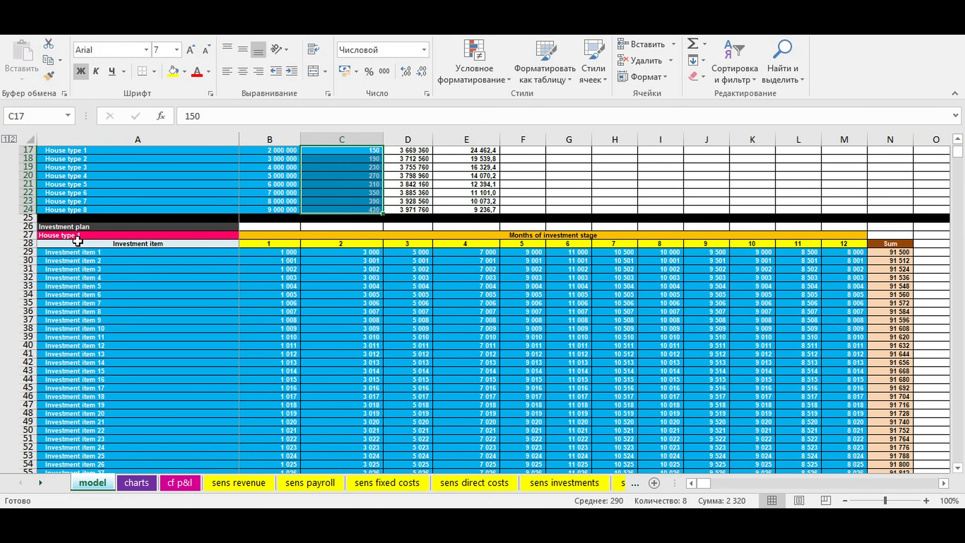
left_click(64, 225)
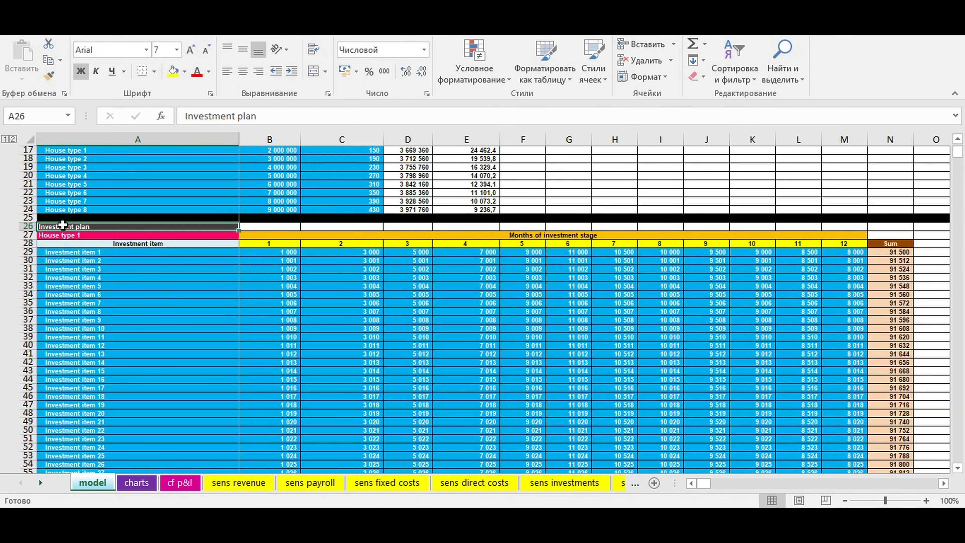
left_click(58, 236)
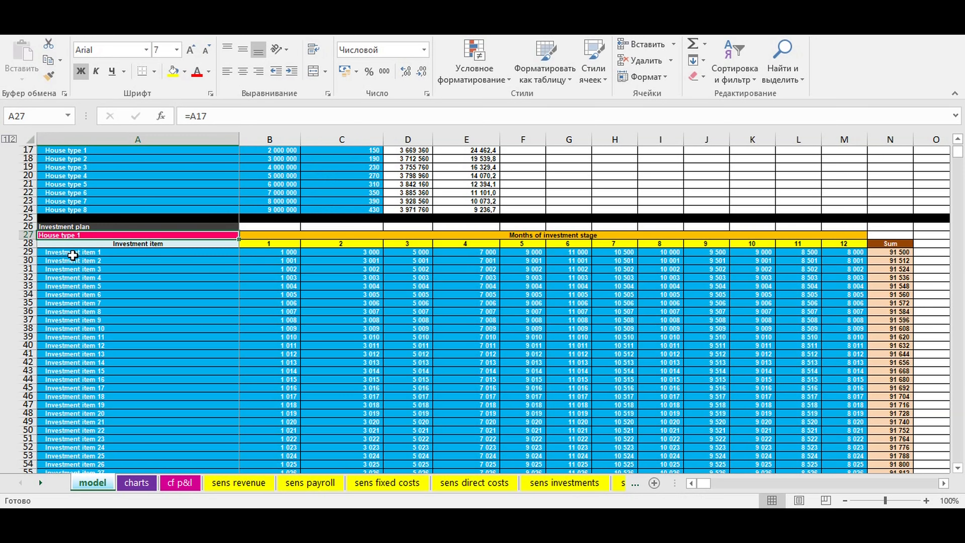
scroll("down", 3)
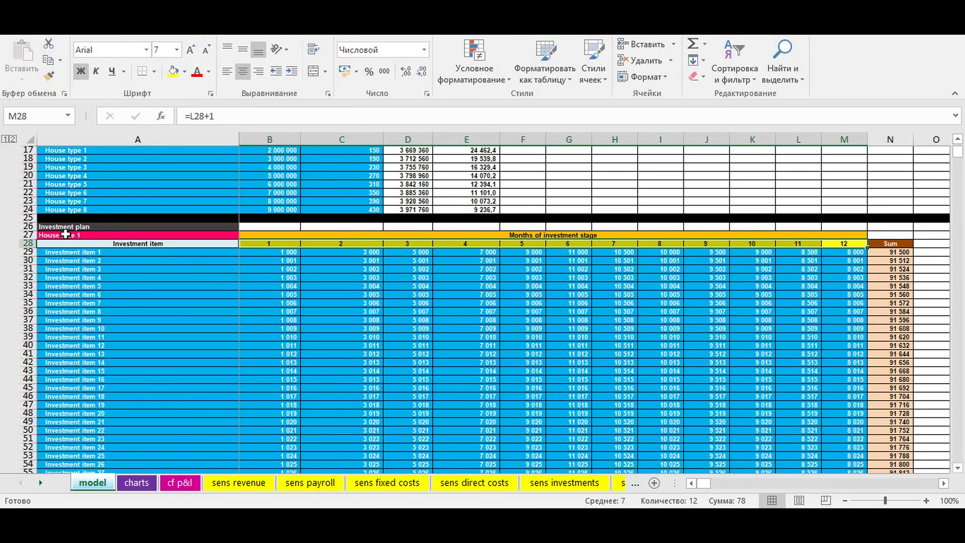
scroll("down", 3)
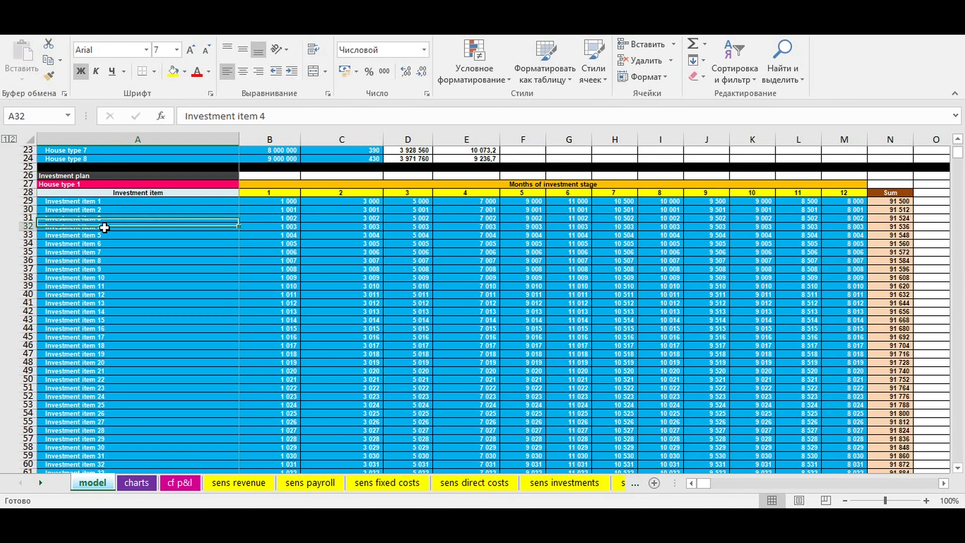
left_click(105, 244)
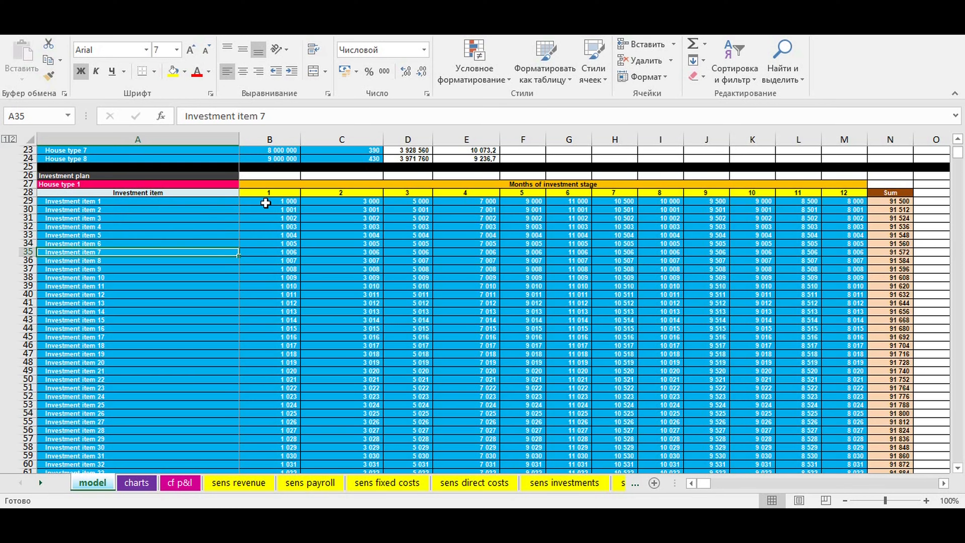
left_click_drag(269, 201, 794, 283)
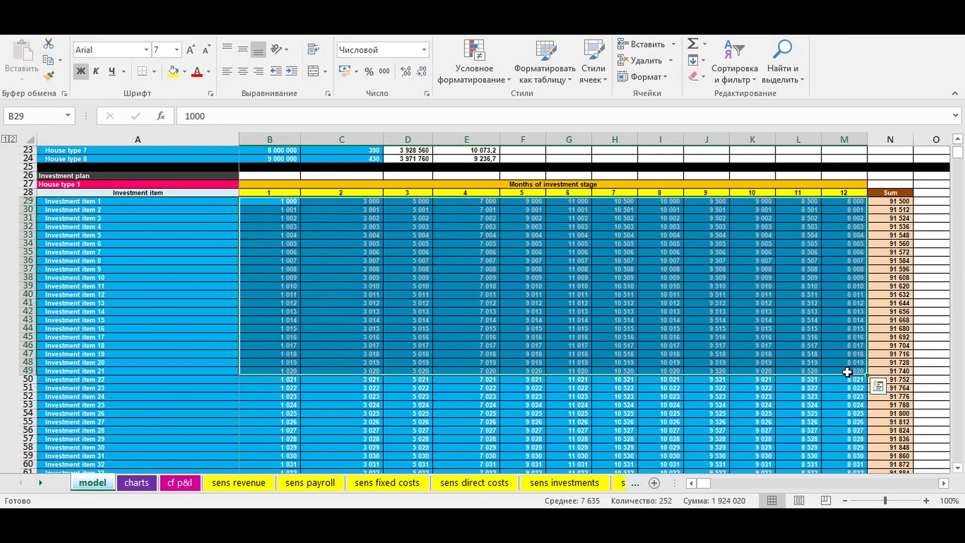
mouse_move(584, 334)
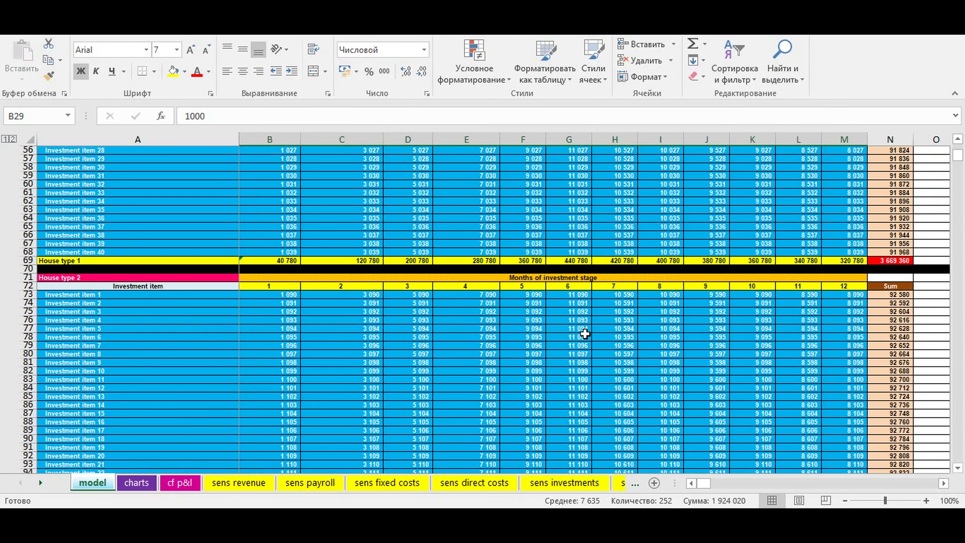
Scroll past the investment blocks for House types 1–8 down to the customer payment percentages table.
scroll("down", 3)
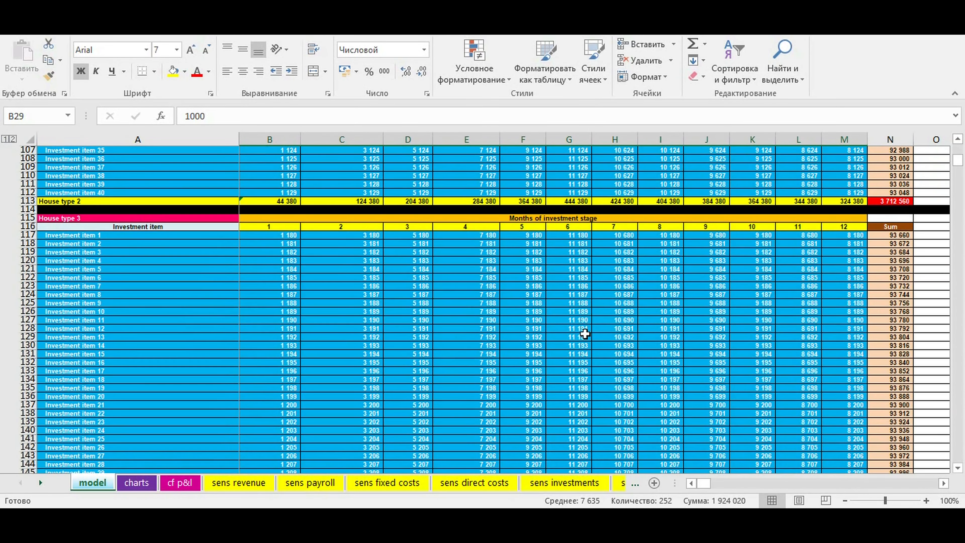
scroll("down", 3)
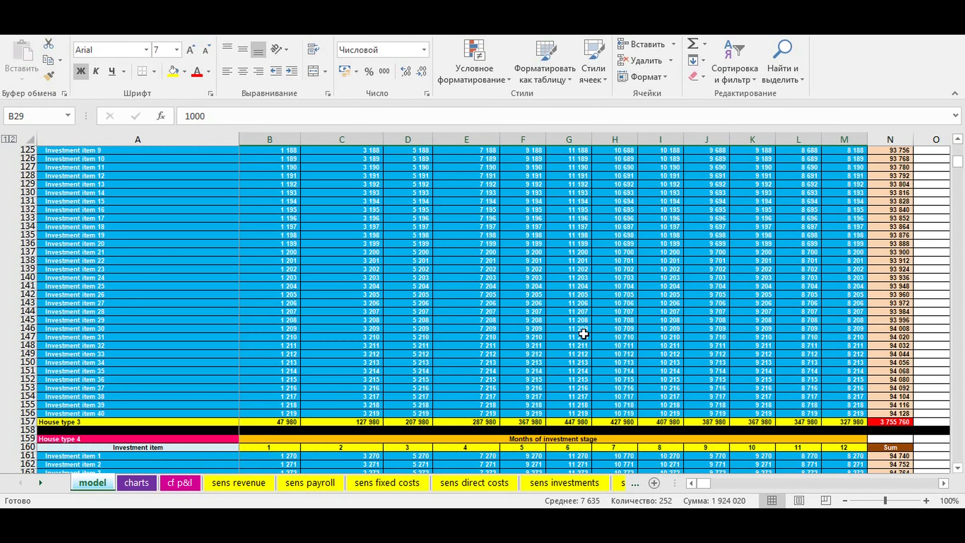
scroll("down", 3)
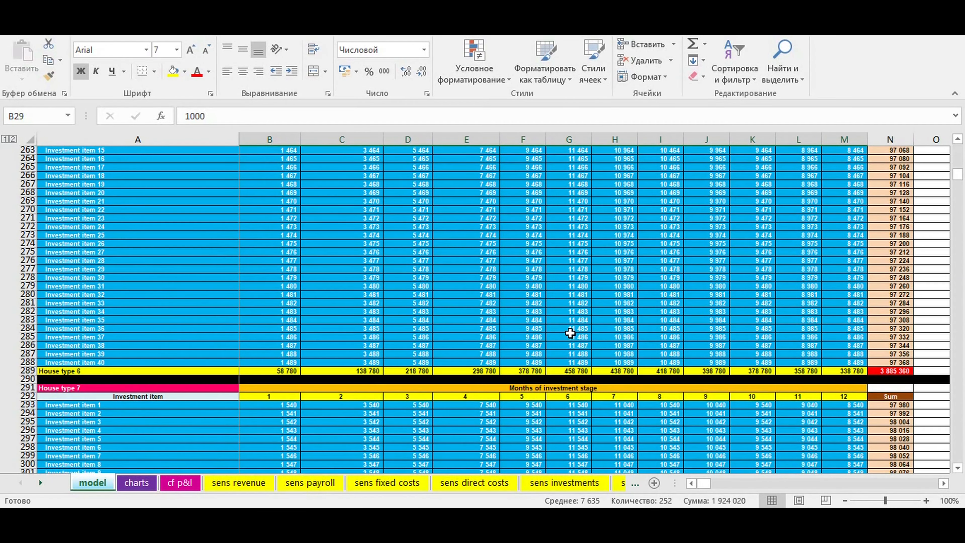
scroll("down", 3)
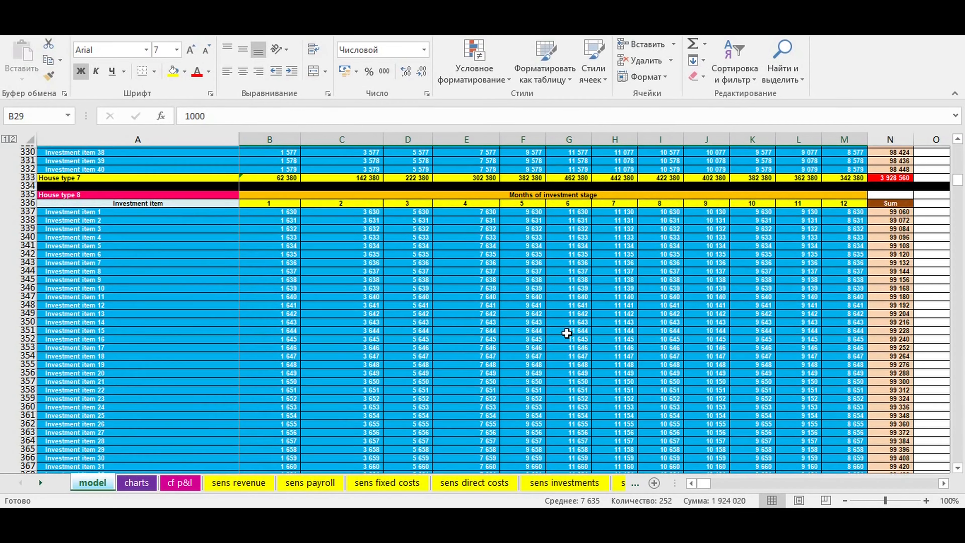
scroll("down", 3)
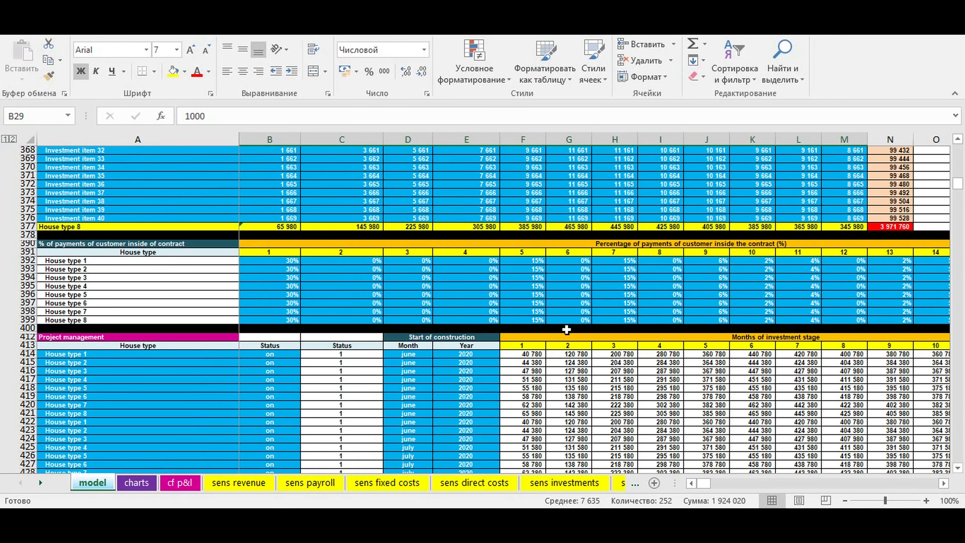
Check the payment percentages heading, the eight linked house type names and the first contract month.
left_click(93, 243)
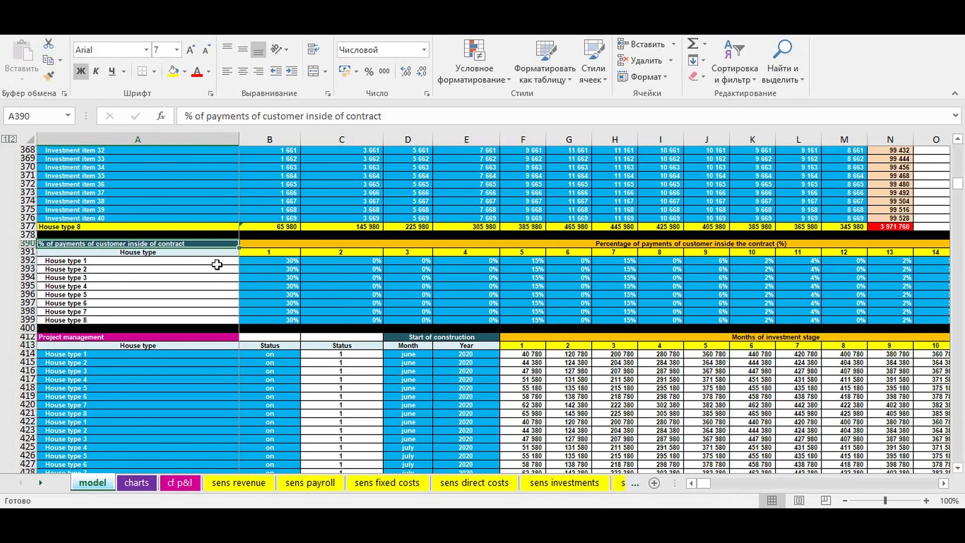
mouse_move(163, 261)
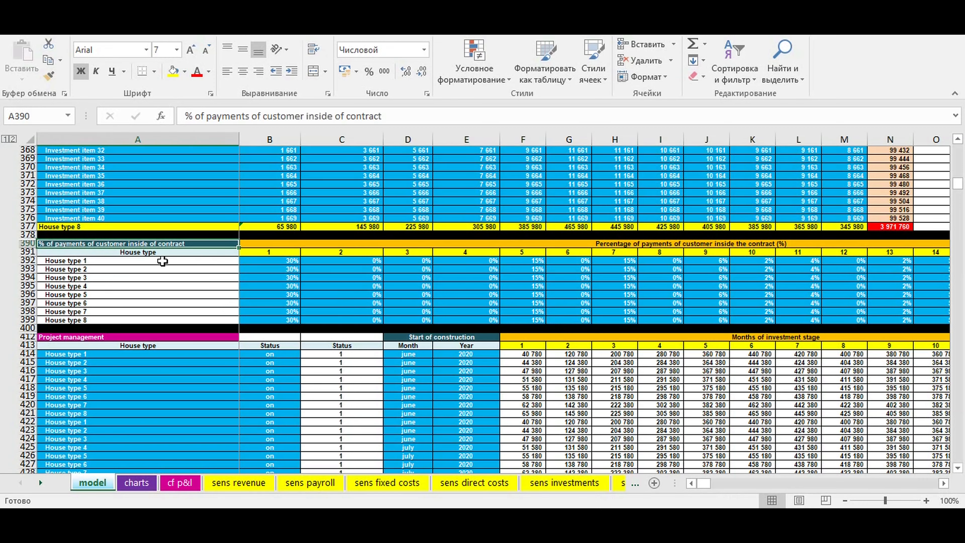
left_click_drag(137, 260, 137, 319)
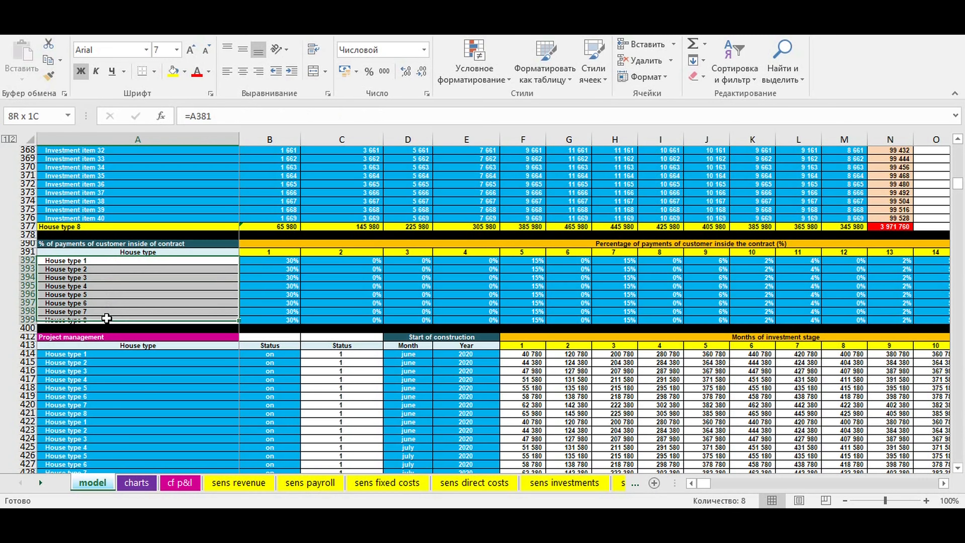
left_click(242, 260)
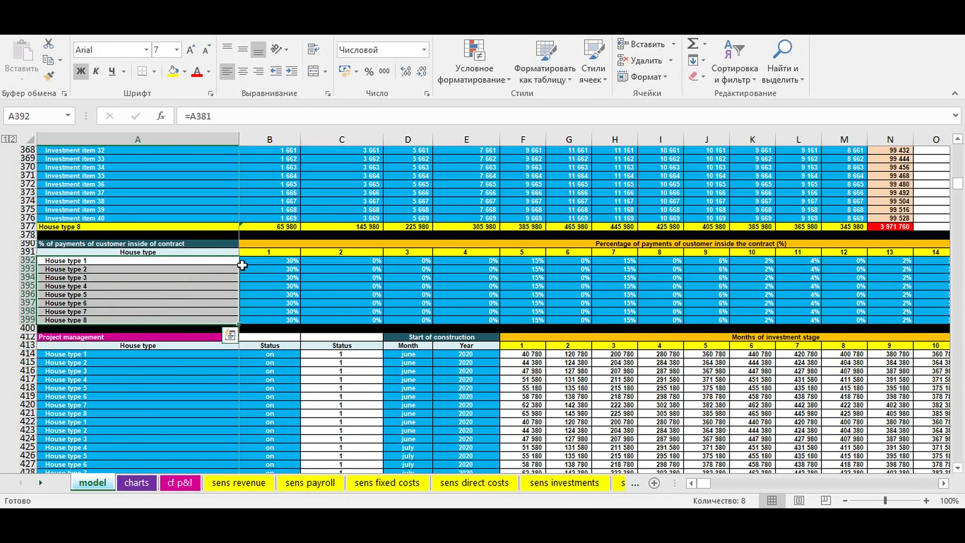
left_click(270, 252)
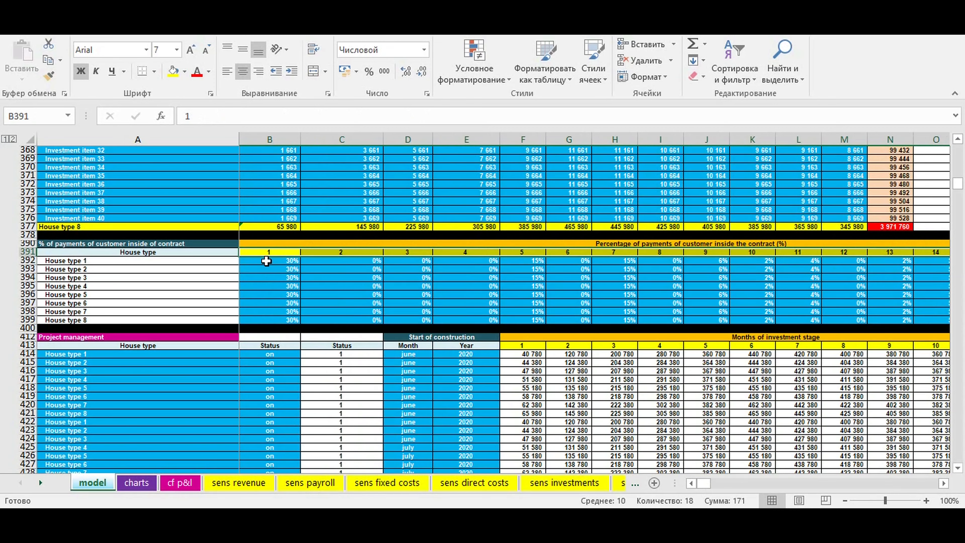
Inspect House type 1's first- and seventh-month payment shares and a House type 3 share.
left_click(268, 261)
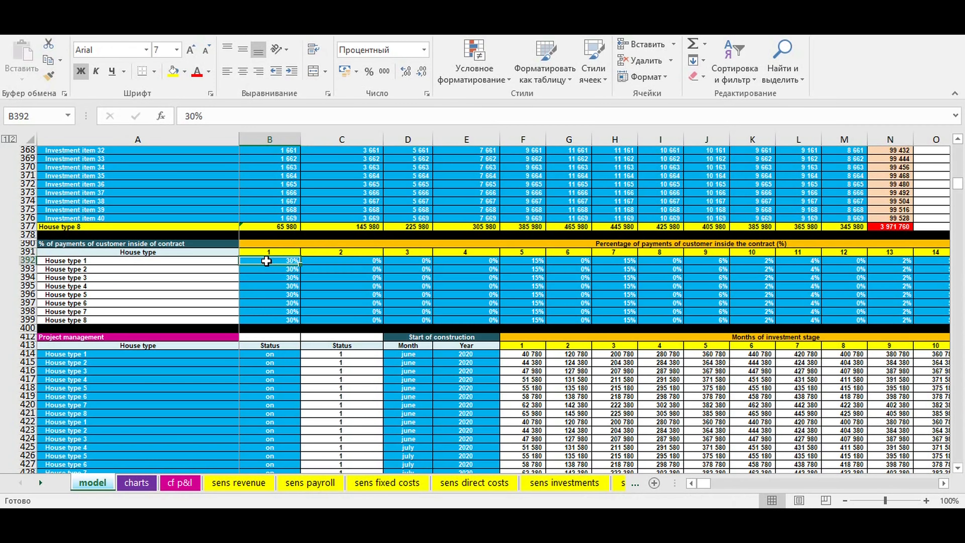
mouse_move(361, 265)
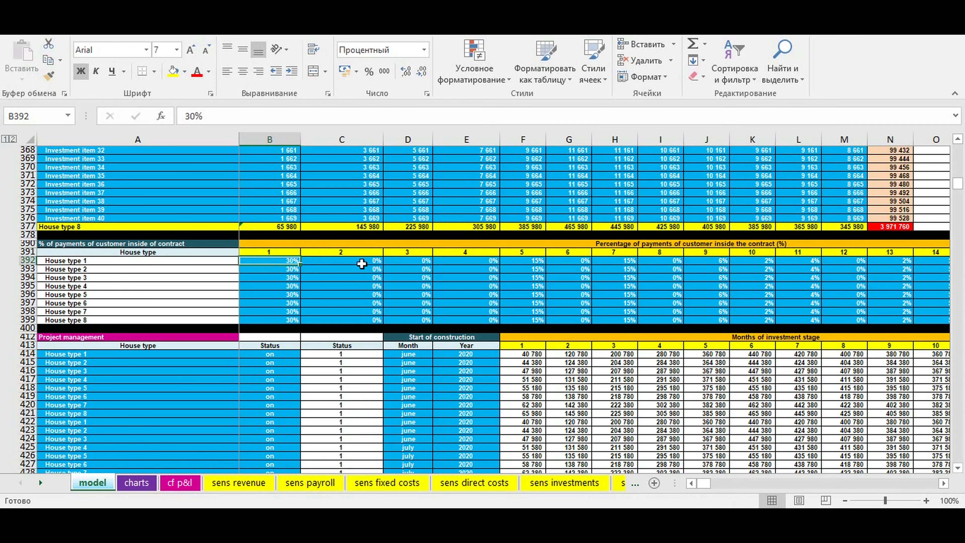
left_click(466, 260)
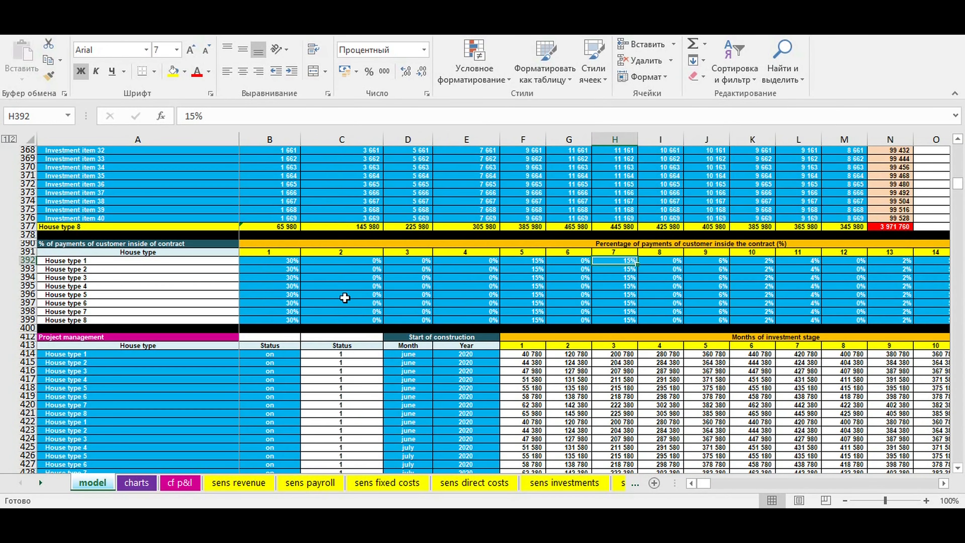
mouse_move(278, 263)
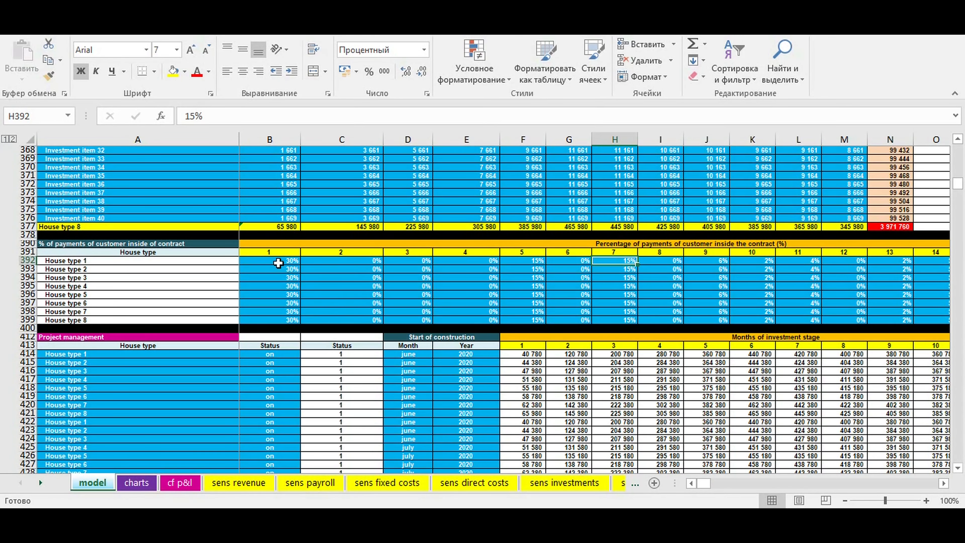
left_click(269, 260)
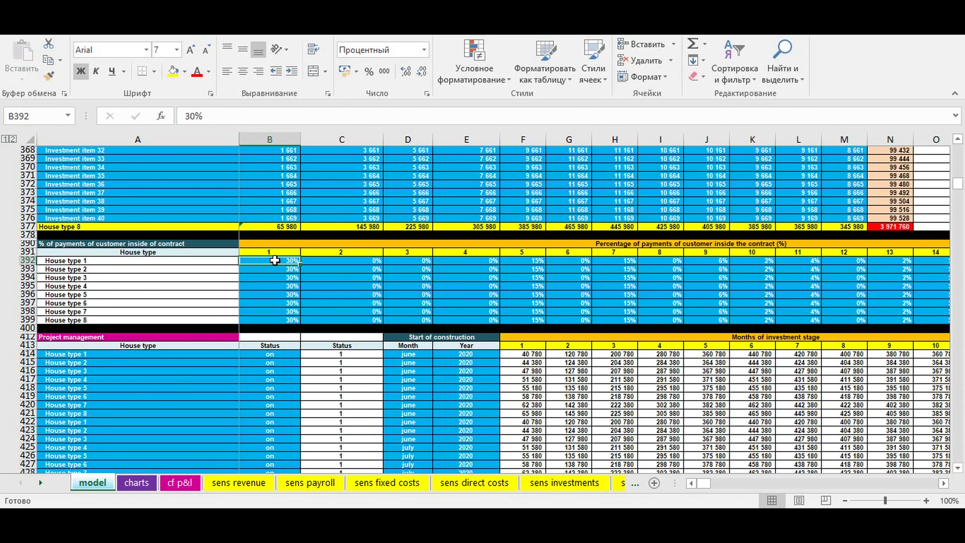
left_click(522, 261)
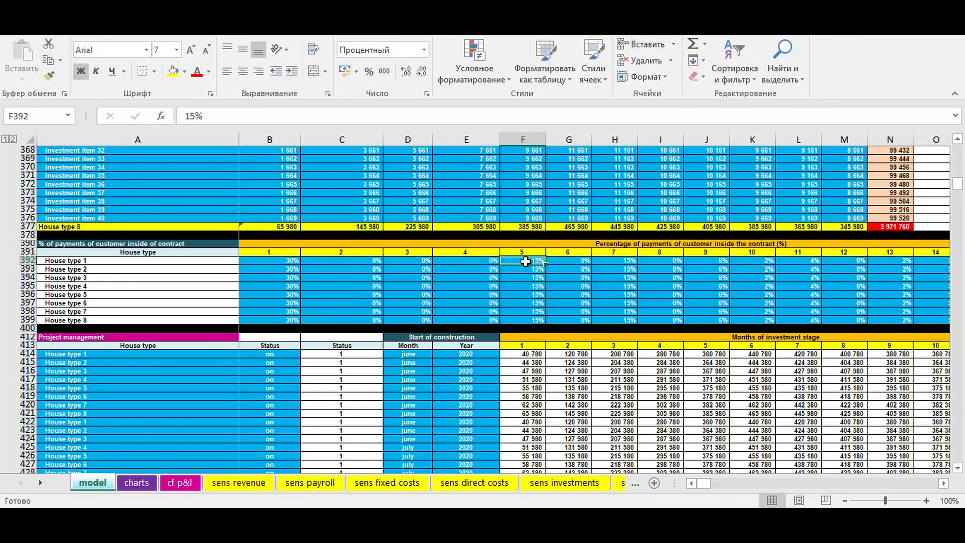
mouse_move(619, 258)
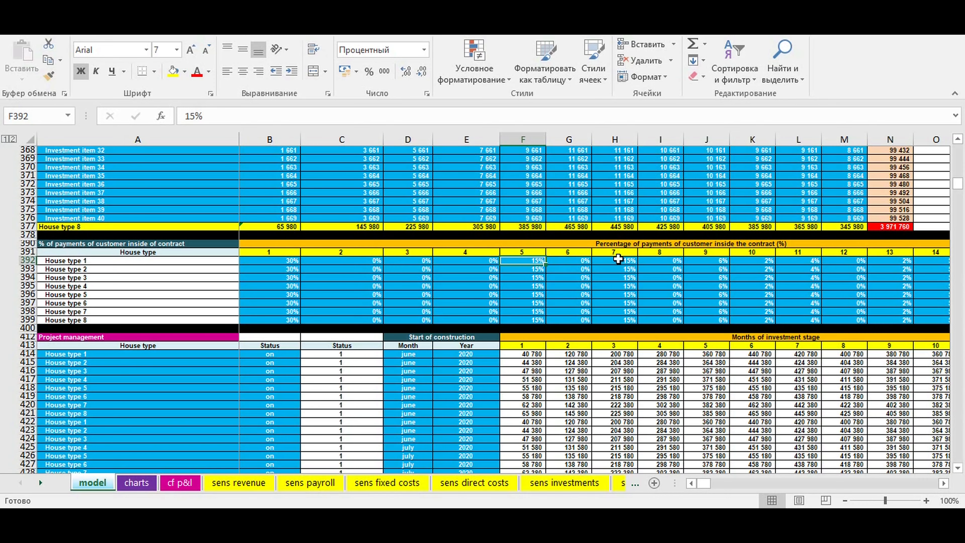
left_click(407, 277)
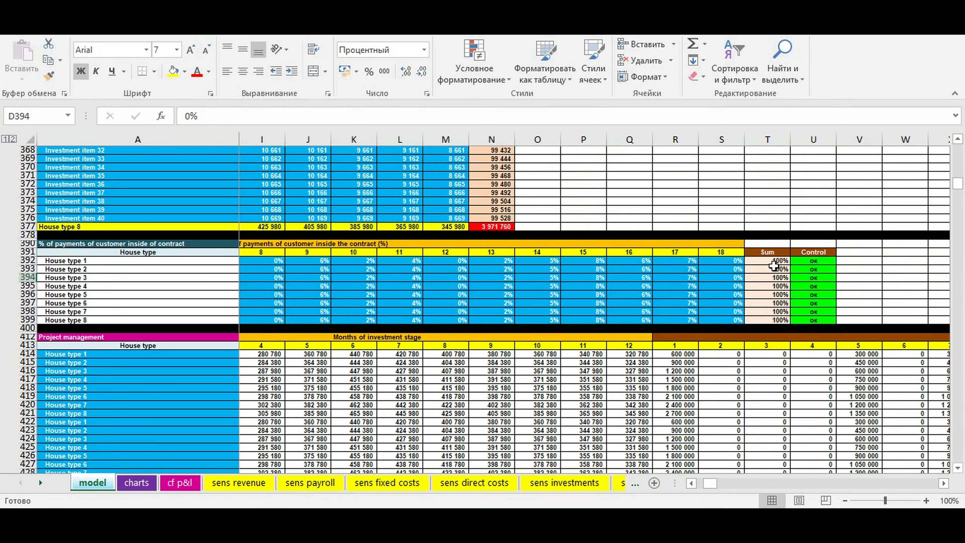
left_click_drag(767, 260, 767, 320)
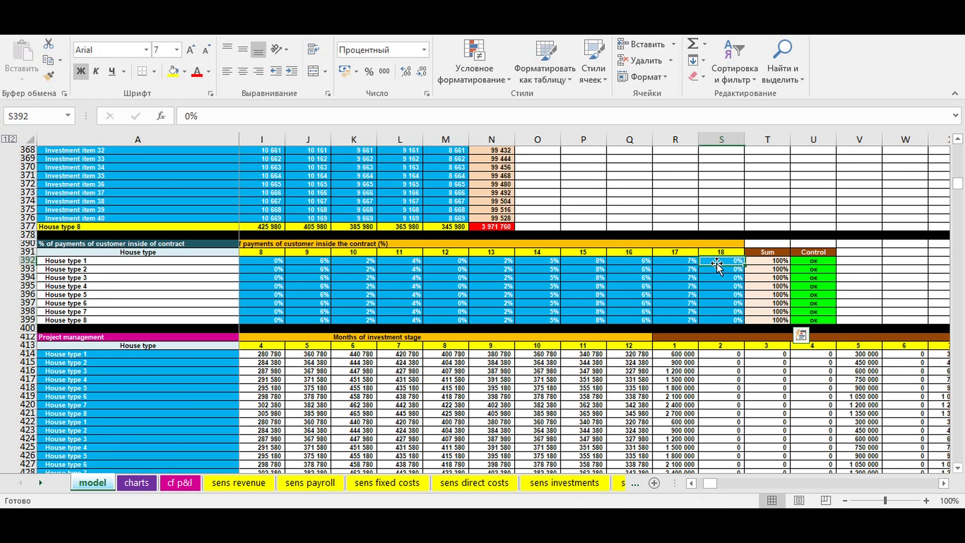
type("1%")
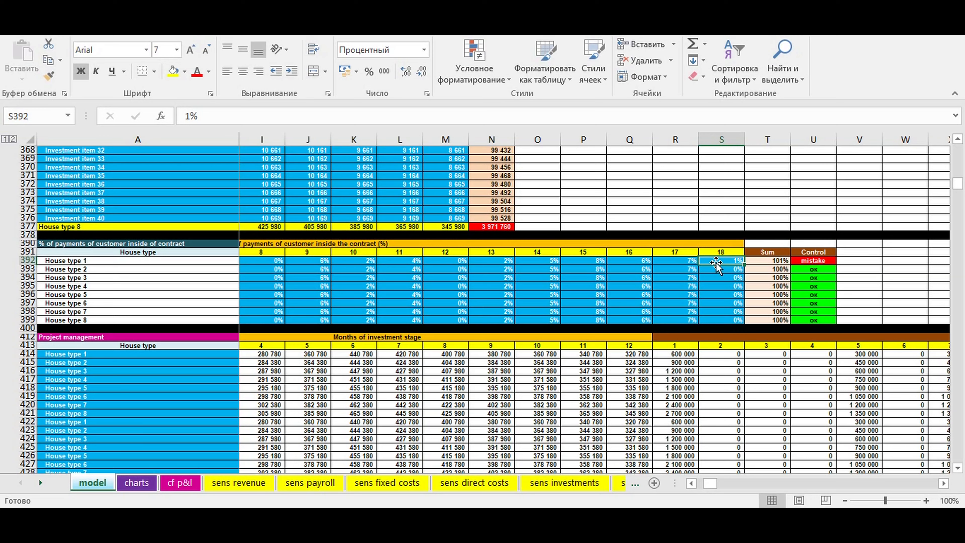
left_click(675, 261)
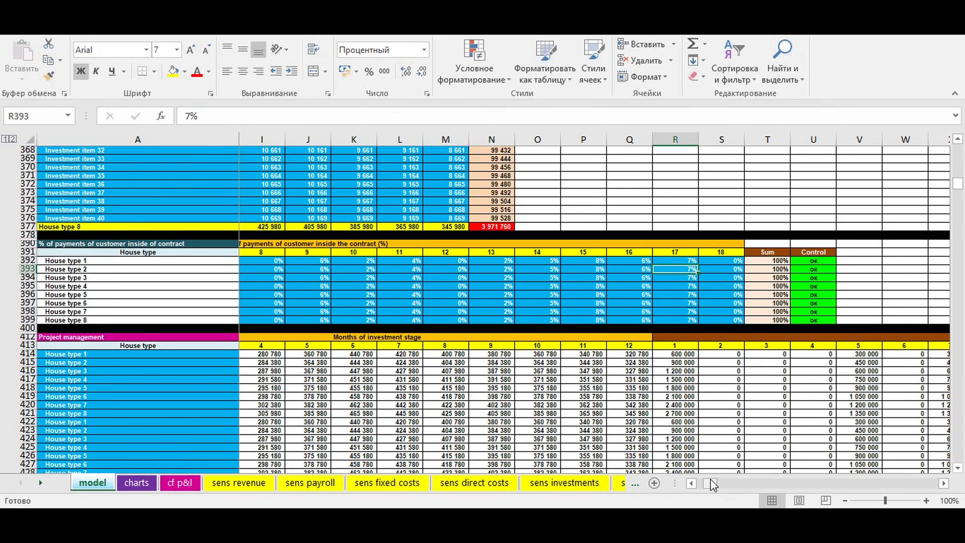
Reassign the projects in rows 414–426 via the dropdowns to House type 1 then a run of House type 5.
scroll("left", 3)
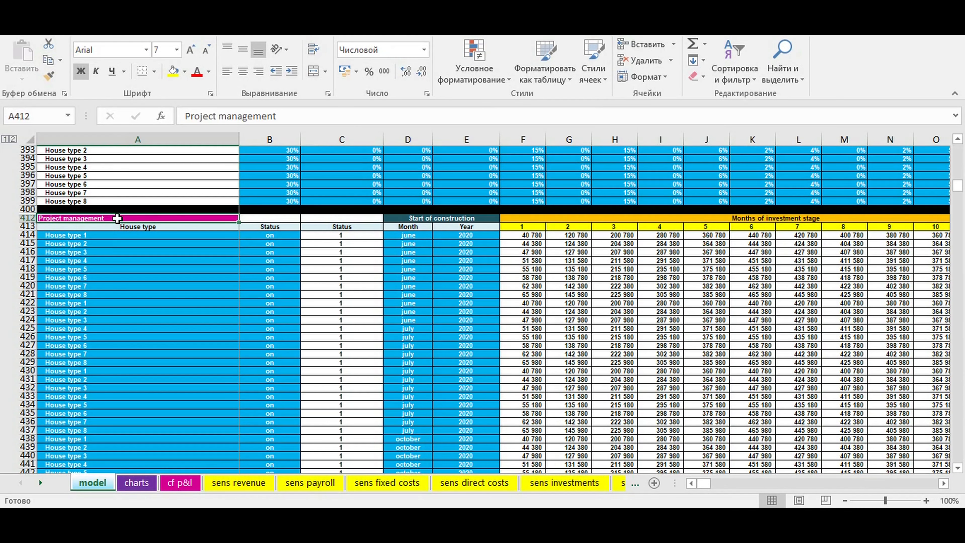
mouse_move(149, 248)
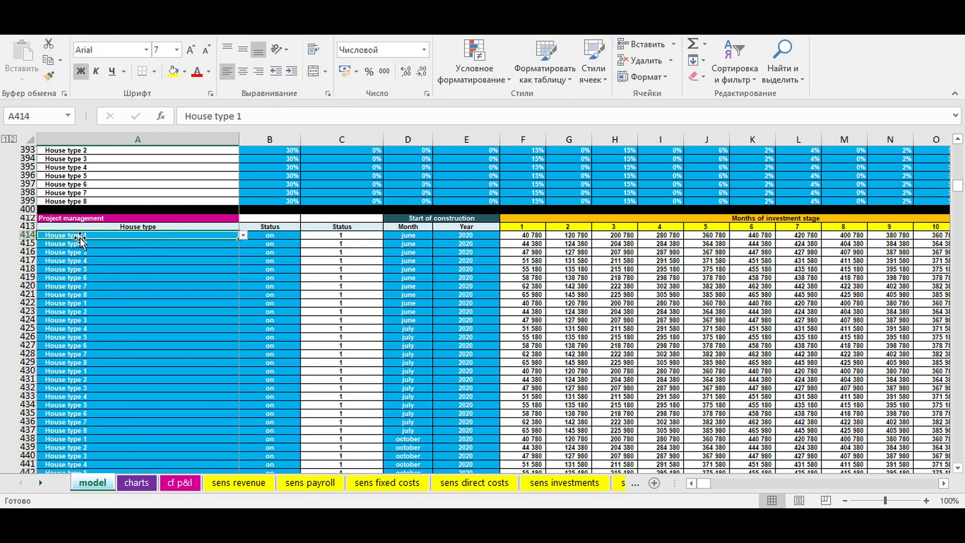
left_click_drag(61, 235, 62, 337)
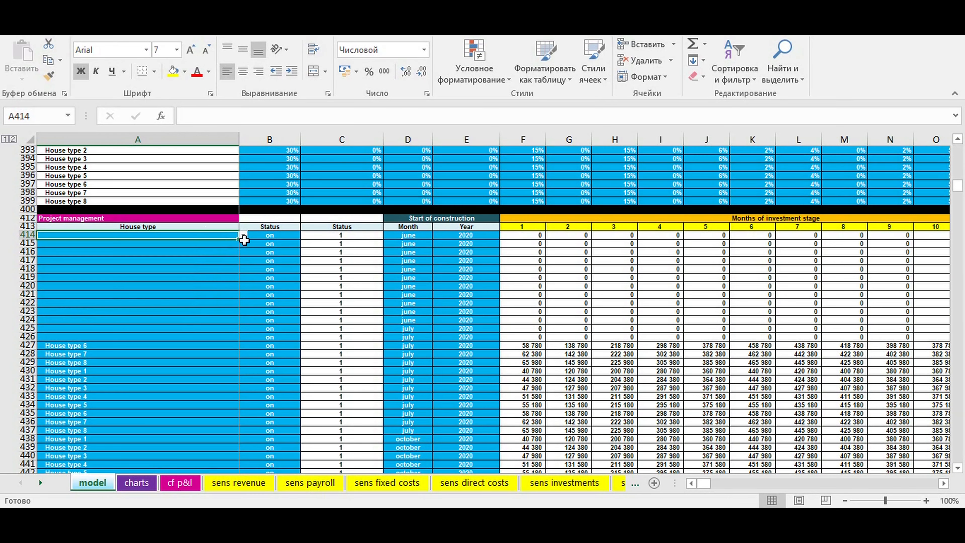
left_click(243, 235)
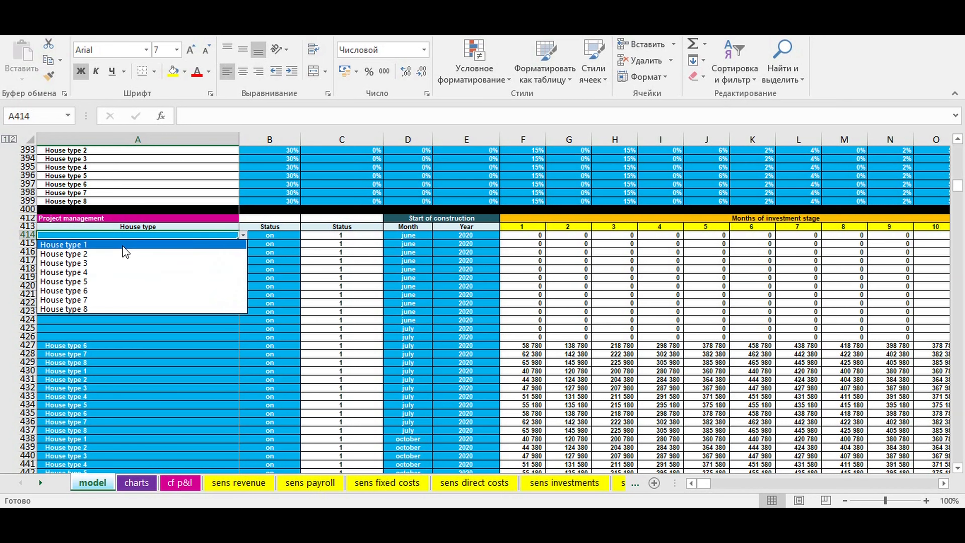
left_click(62, 244)
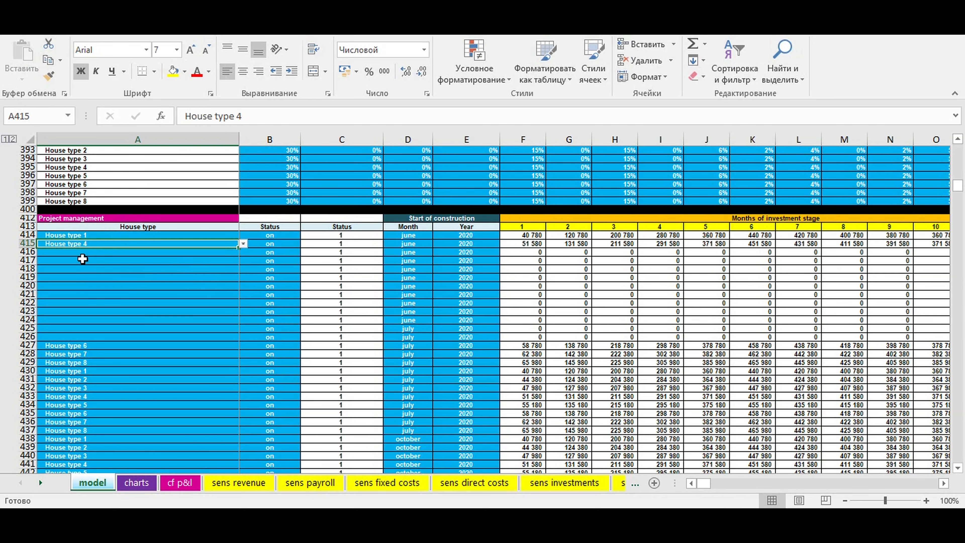
left_click(137, 252)
type("House type 5")
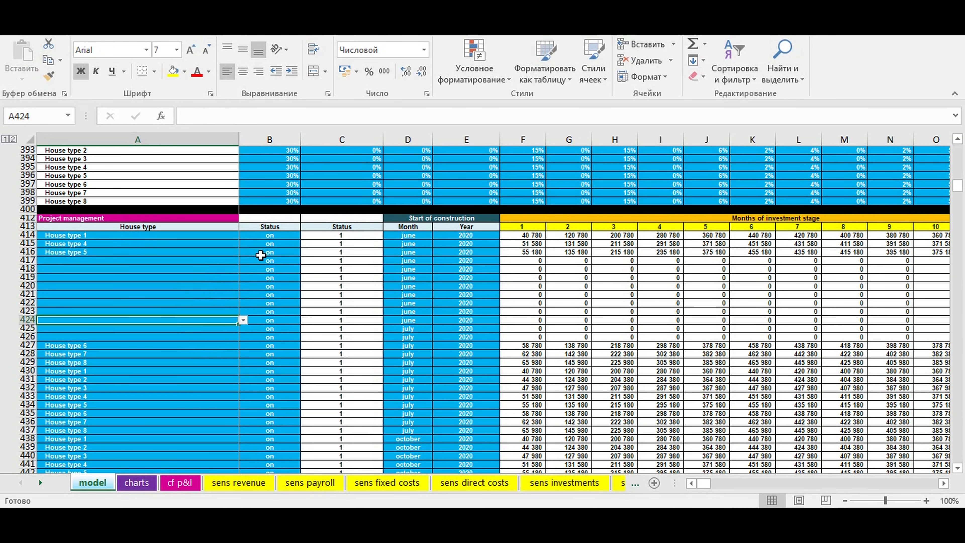
Switch one project's status off and view the effect on the payback chart.
left_click(269, 236)
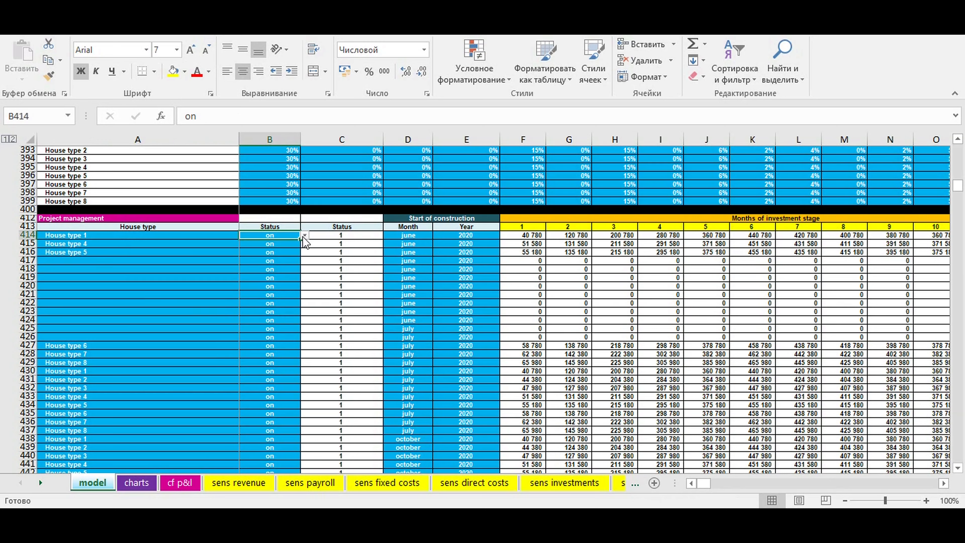
left_click(269, 260)
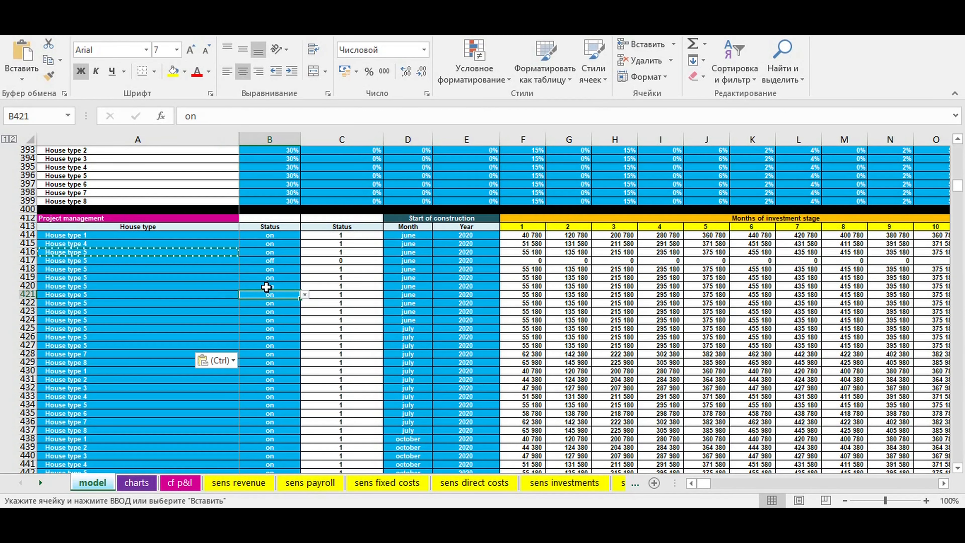
left_click(269, 260)
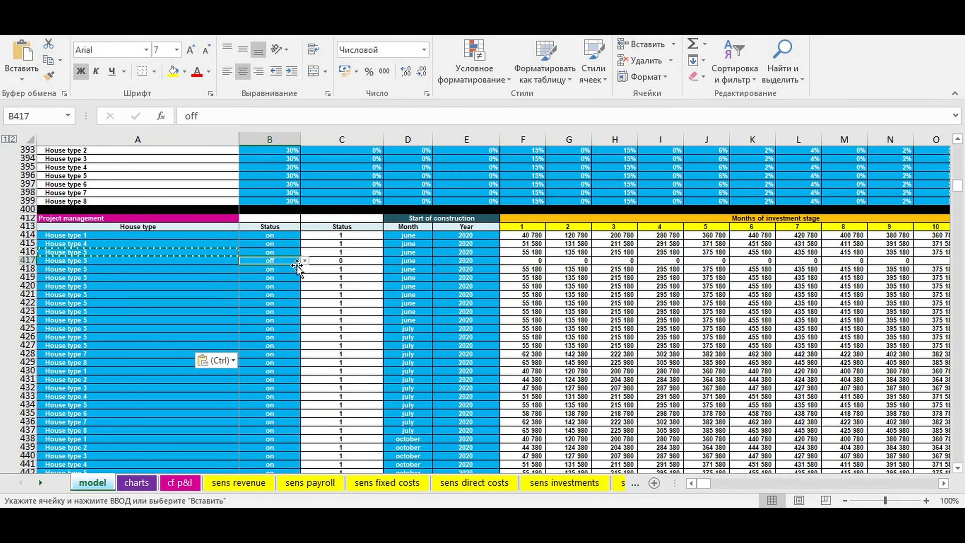
left_click(136, 482)
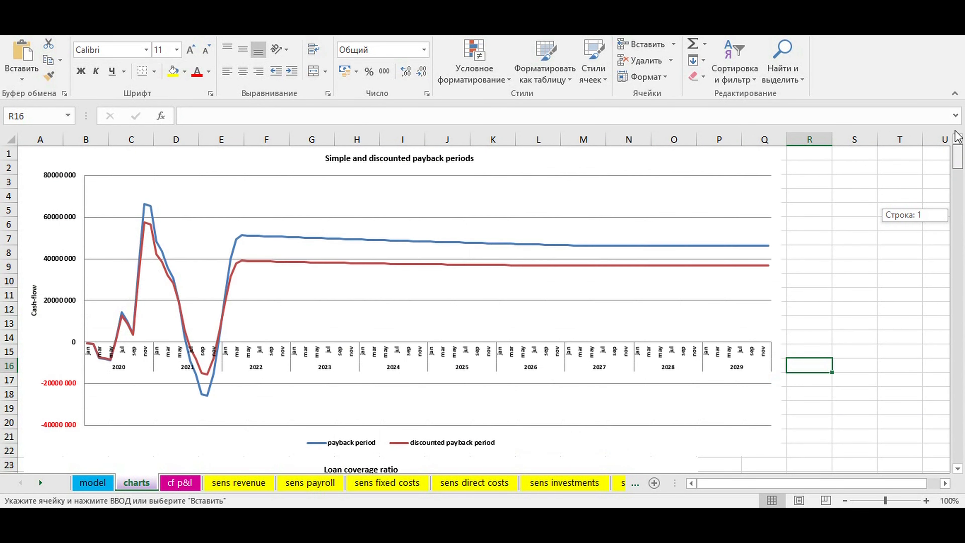
left_click(92, 482)
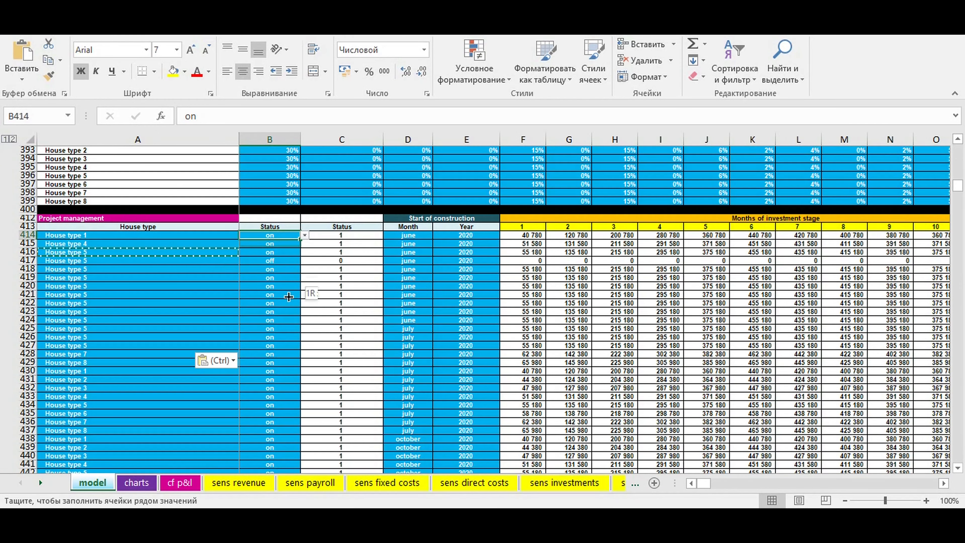
Toggle the row 426 project off, check the payback chart, then set every project back on.
left_click_drag(269, 235, 270, 430)
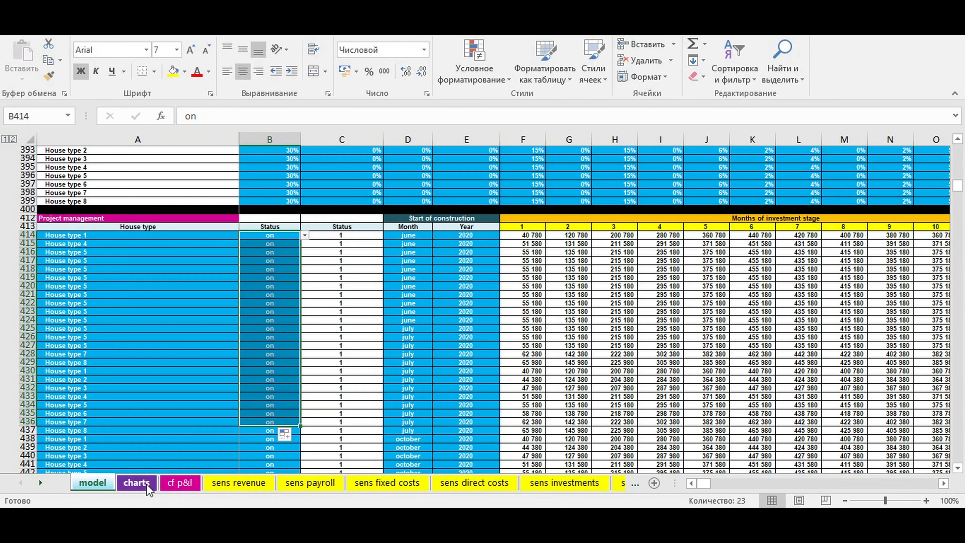
left_click(93, 482)
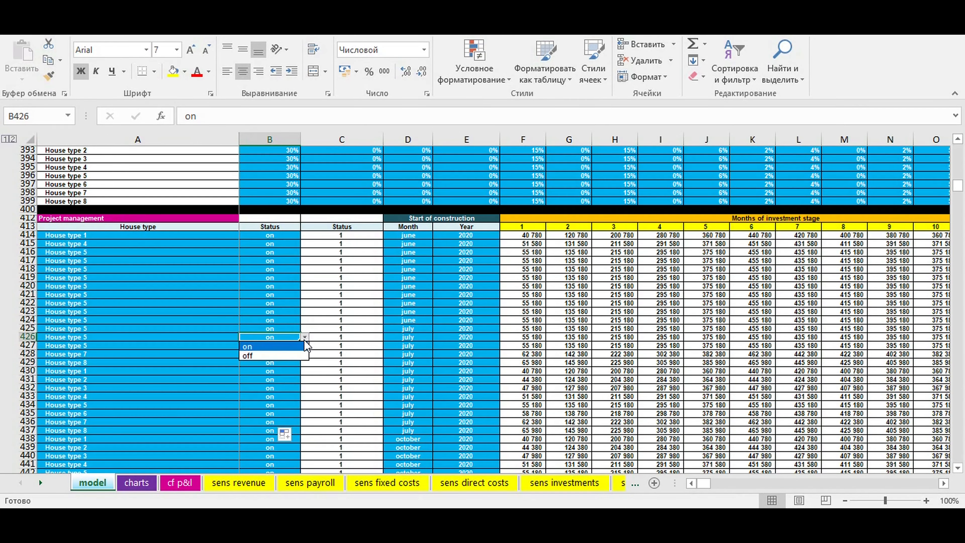
left_click(247, 356)
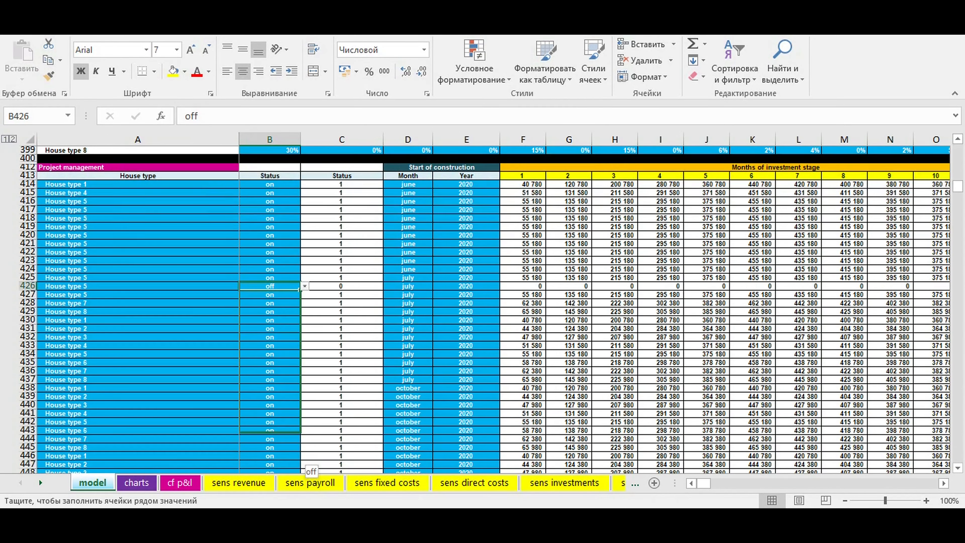
scroll("down", 3)
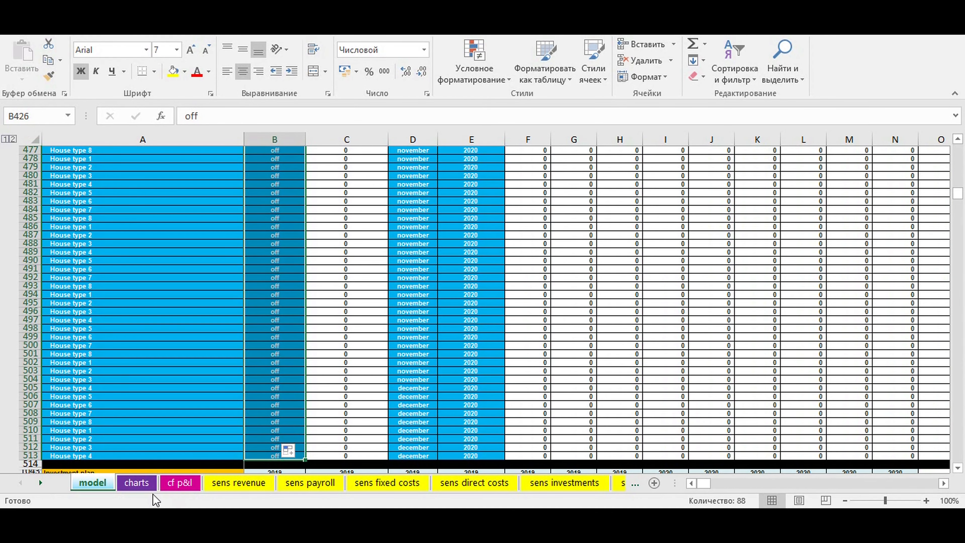
left_click(137, 483)
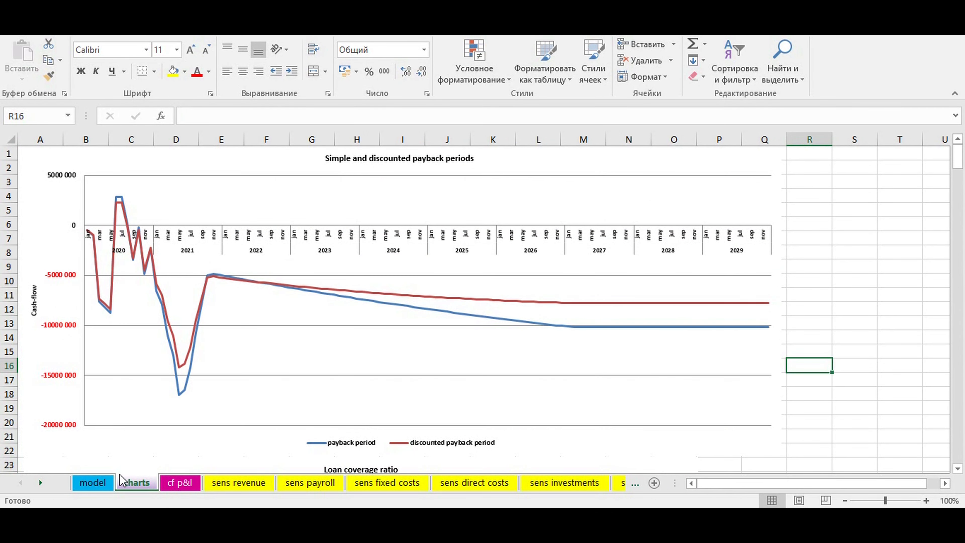
left_click(92, 482)
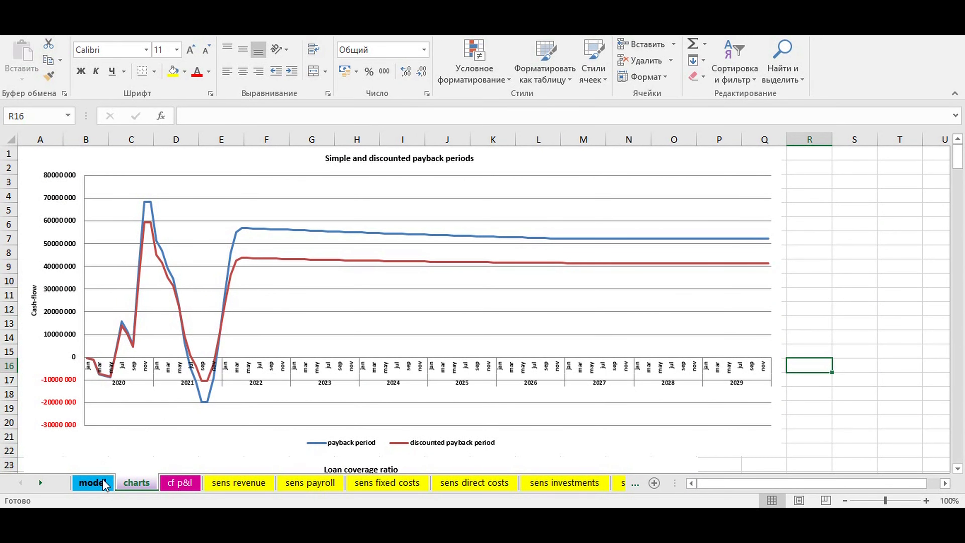
left_click(92, 482)
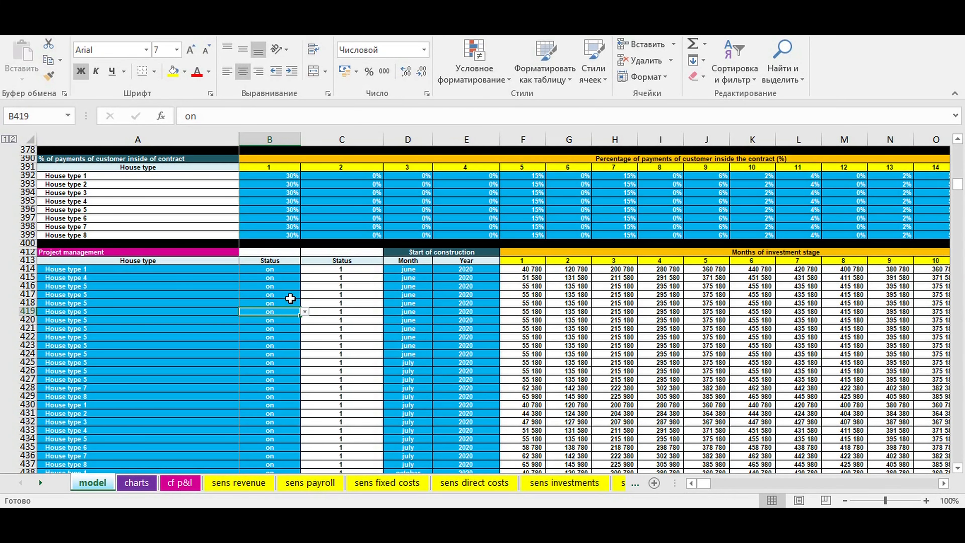
left_click(408, 269)
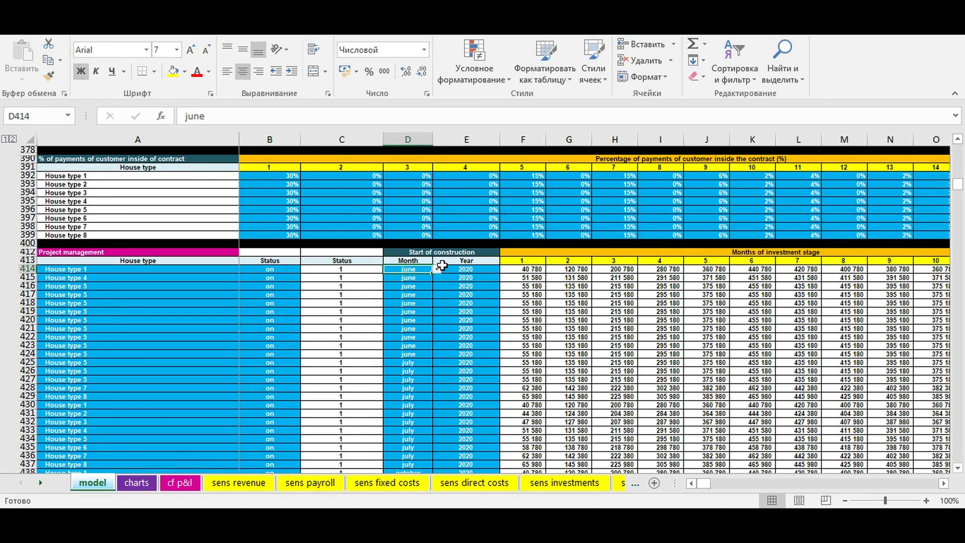
left_click(437, 268)
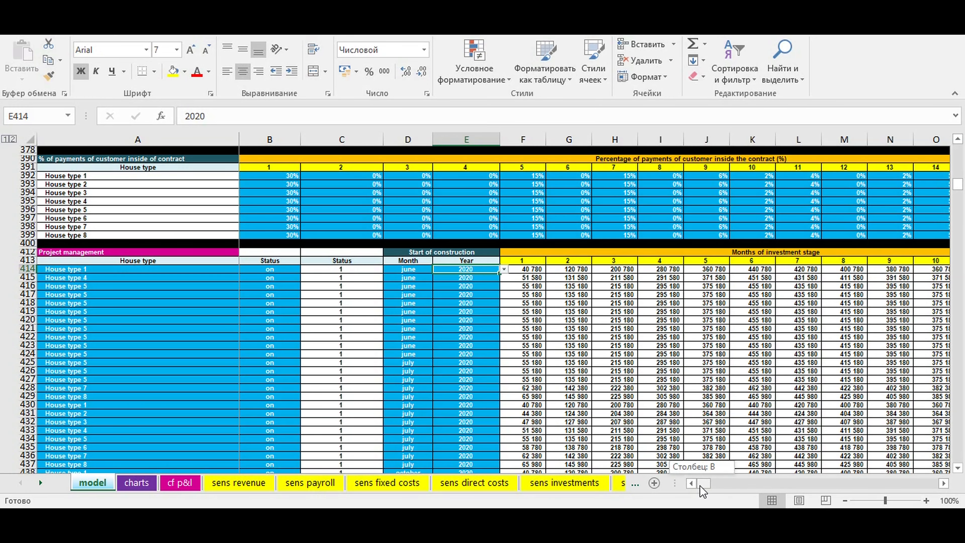
Scroll to the investment plan around row 1043, select Investment item 11 and the June 2020 start markers.
scroll("down", 3)
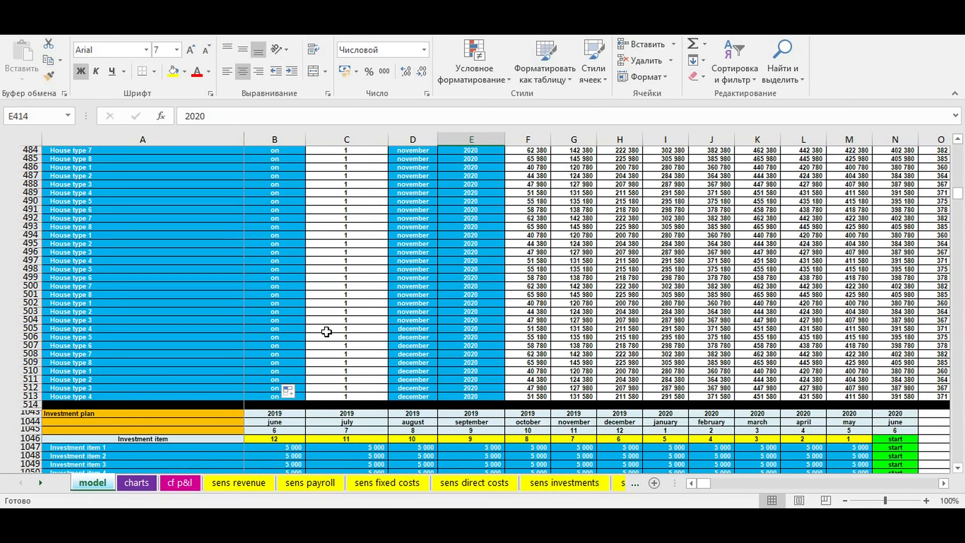
scroll("down", 3)
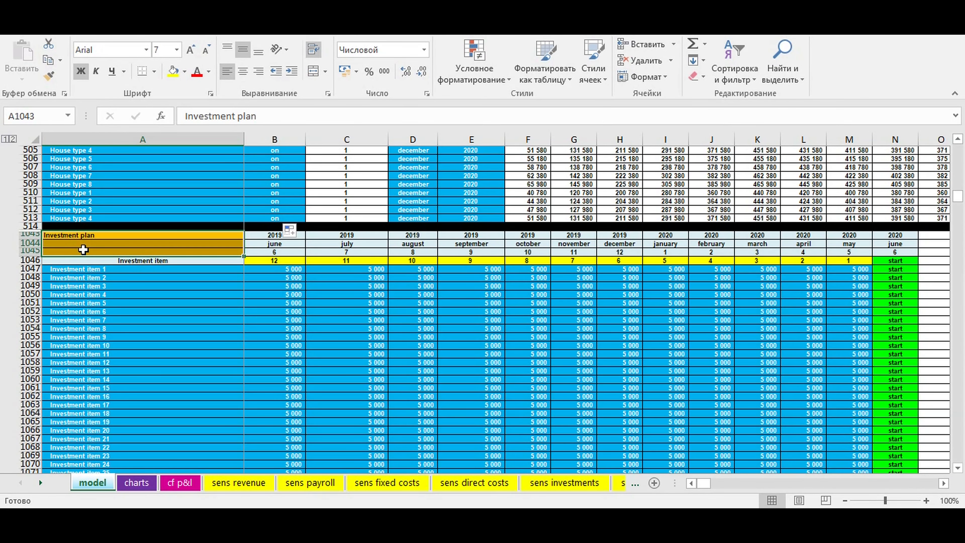
left_click(77, 269)
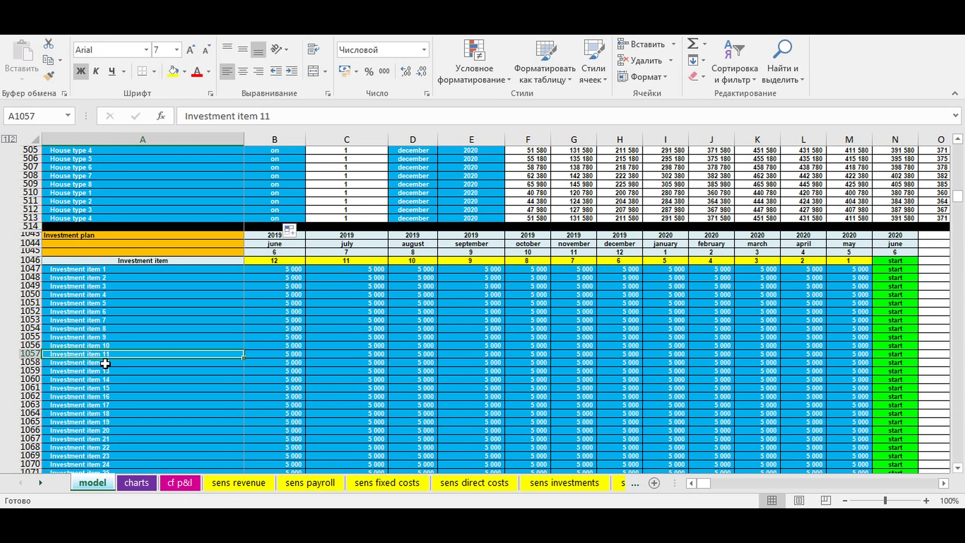
left_click_drag(142, 362, 142, 439)
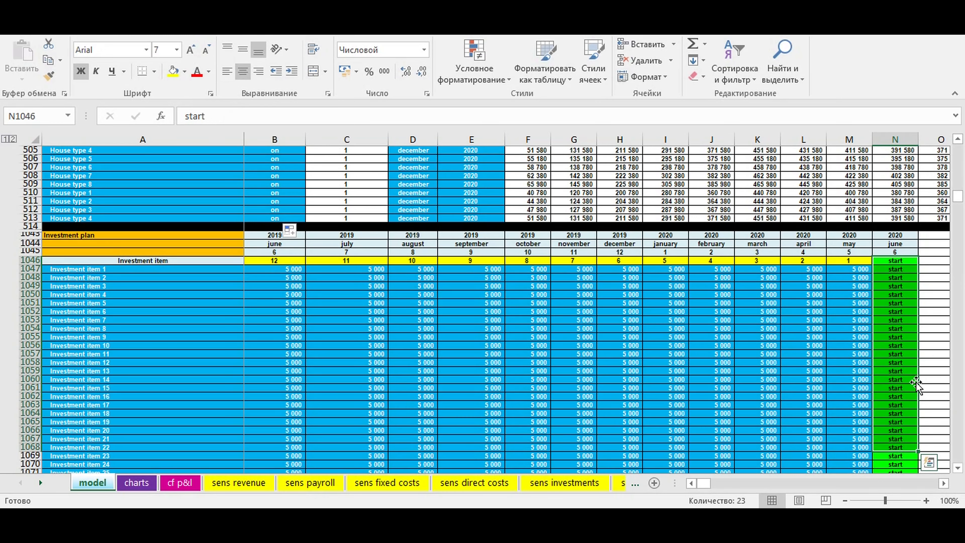
mouse_move(853, 313)
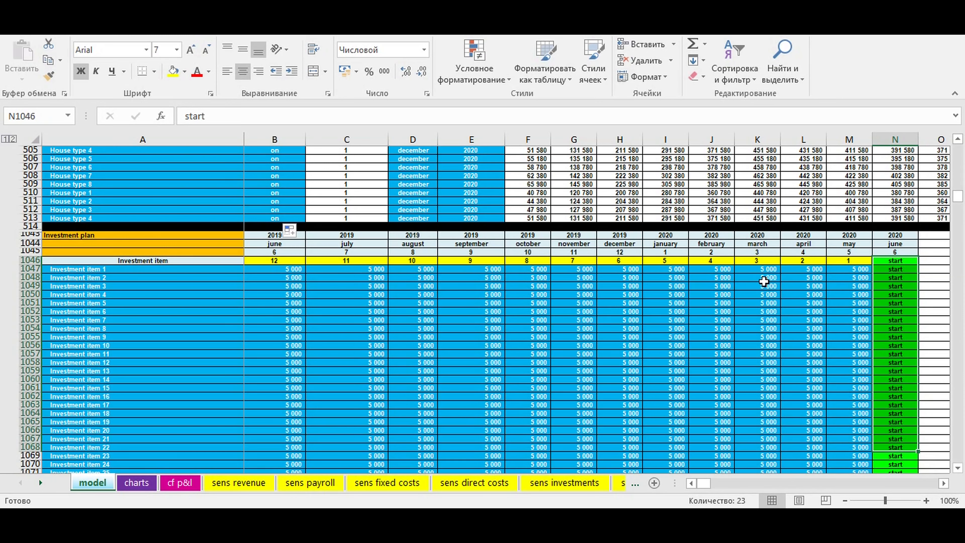
mouse_move(817, 271)
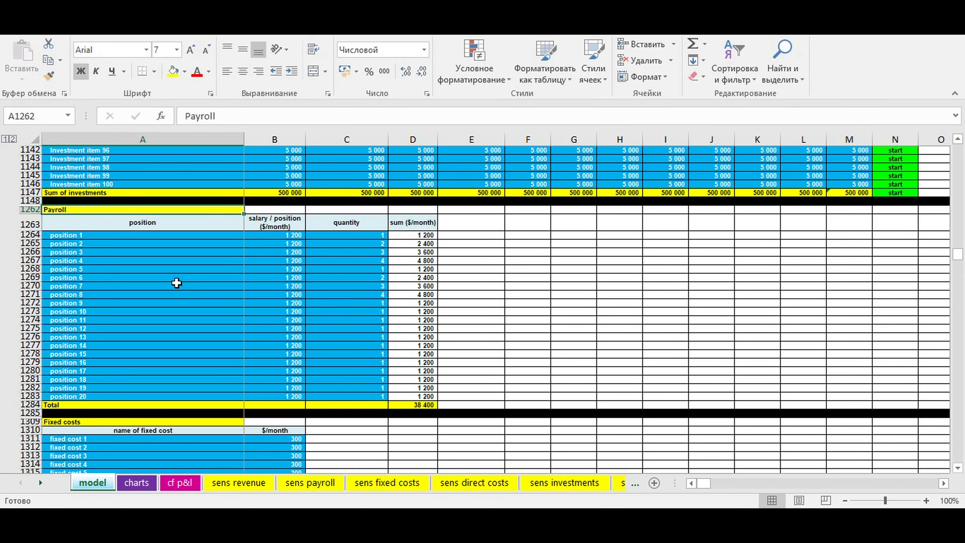
mouse_move(145, 210)
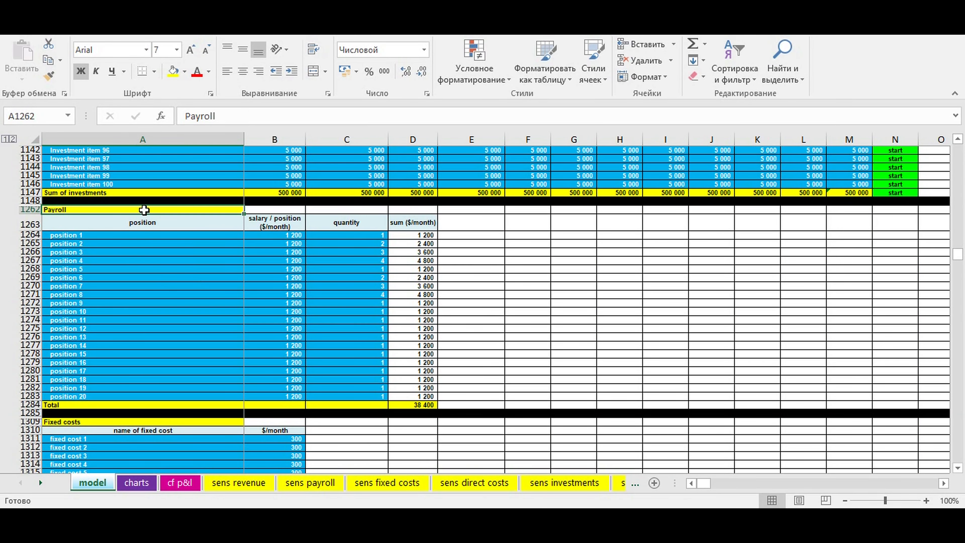
left_click_drag(274, 235, 274, 269)
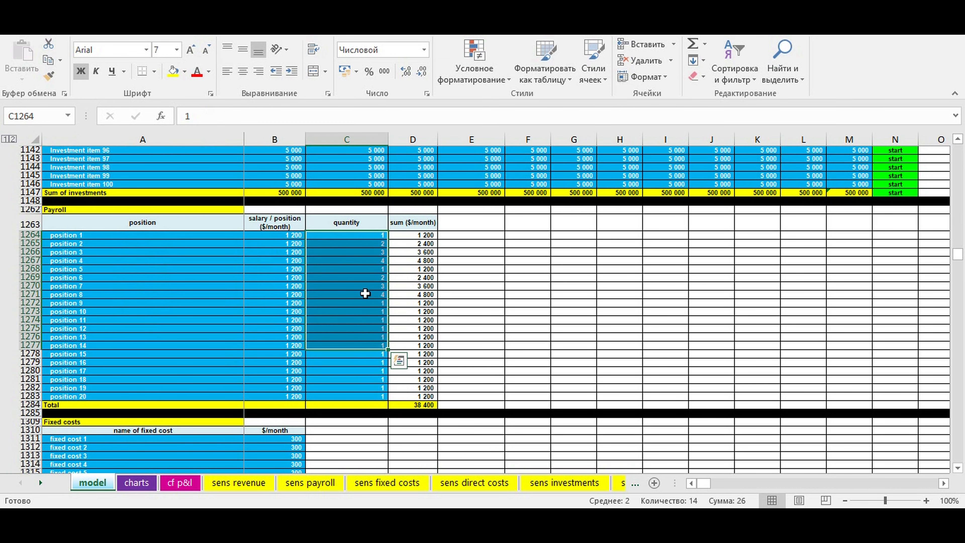
mouse_move(364, 288)
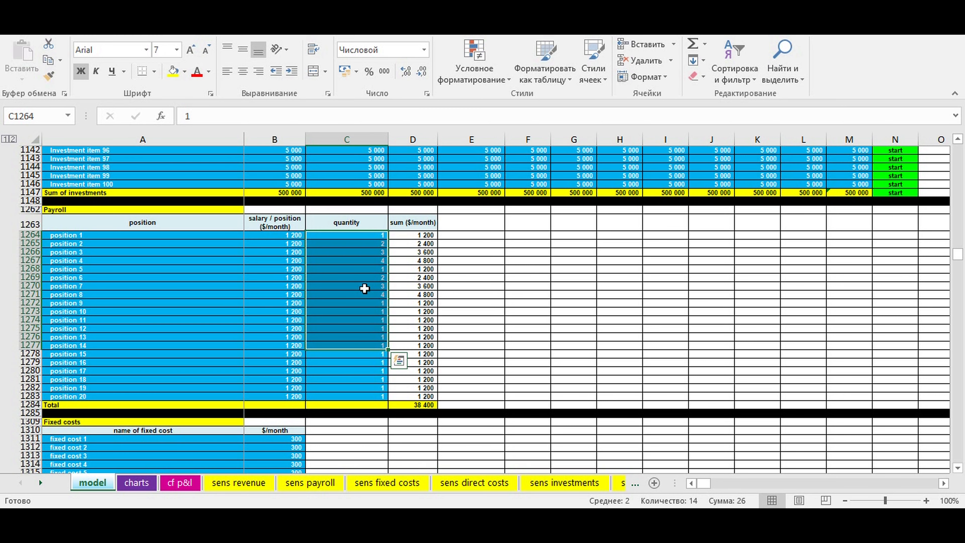
scroll("down", 3)
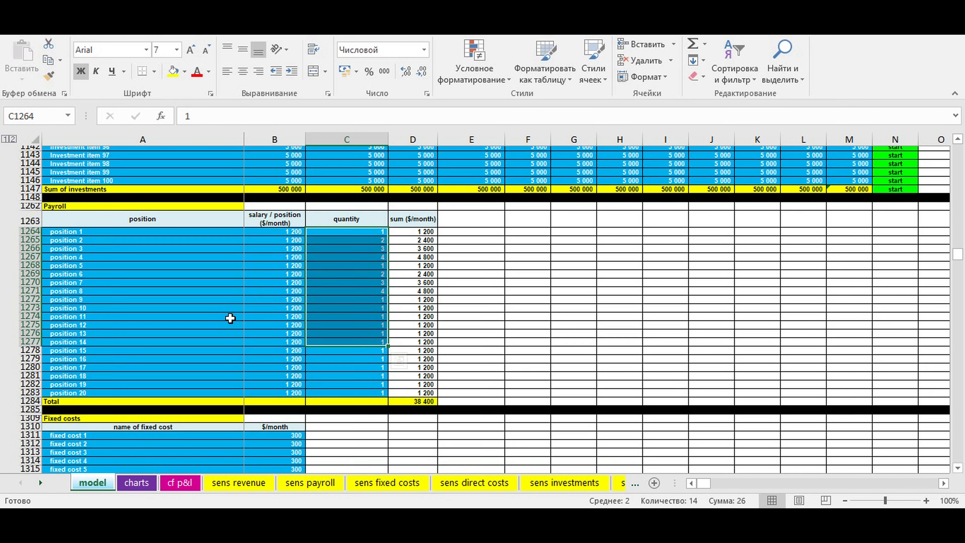
scroll("down", 3)
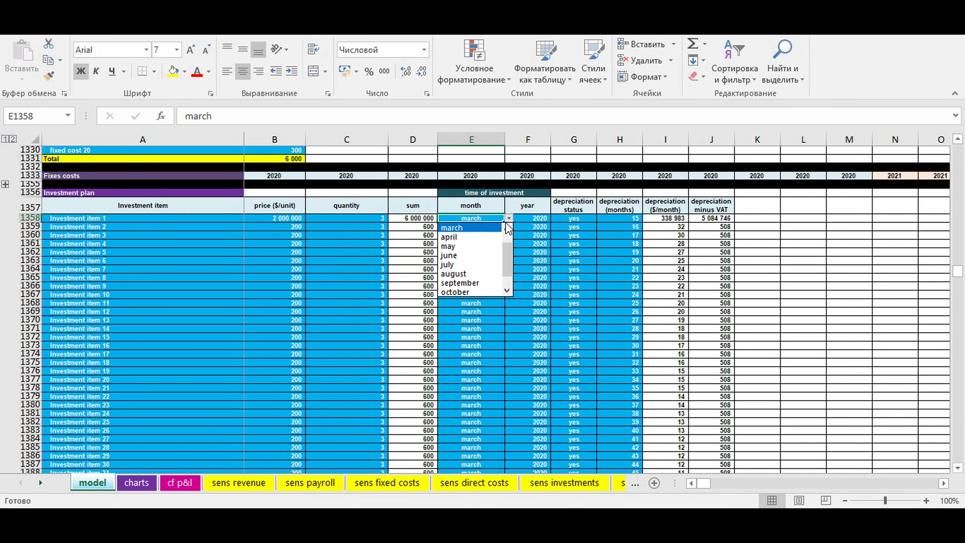
left_click(449, 236)
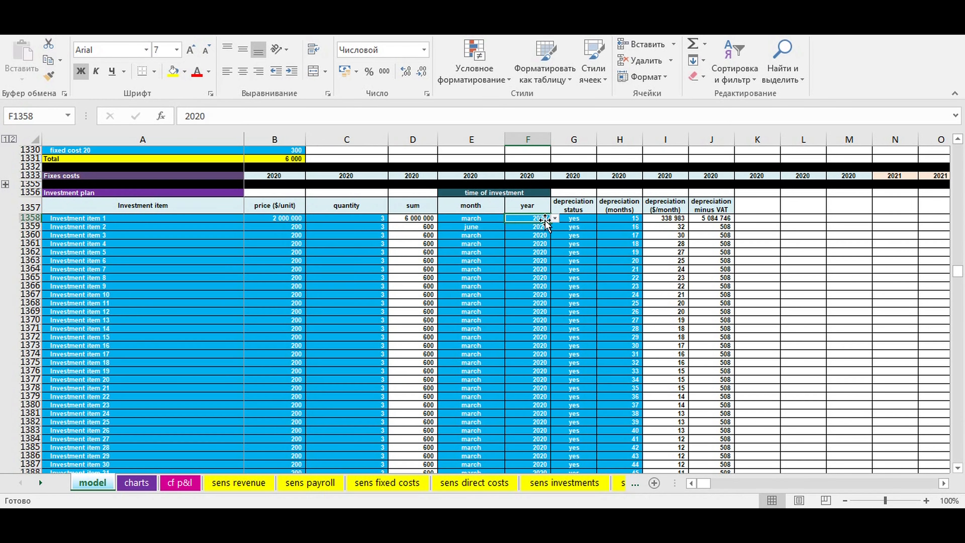
left_click(553, 218)
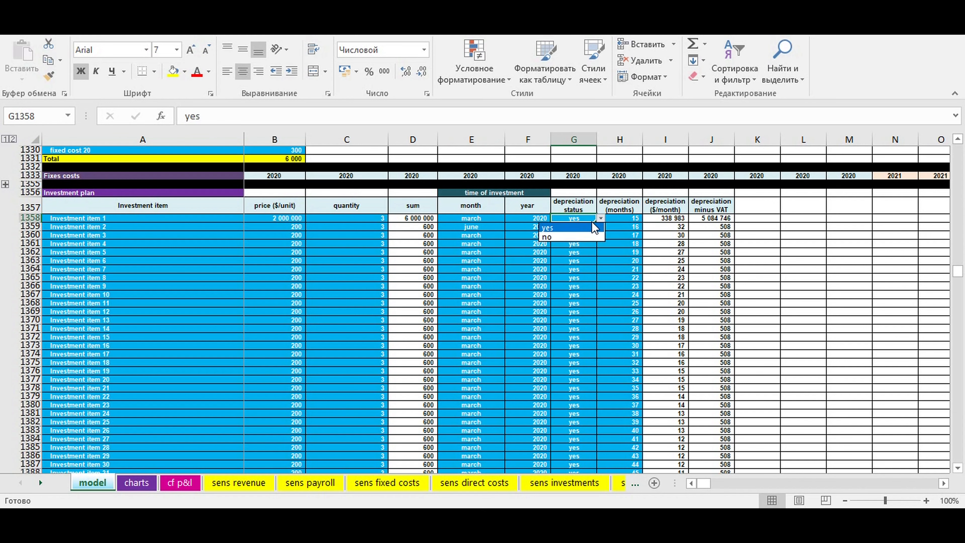
mouse_move(547, 236)
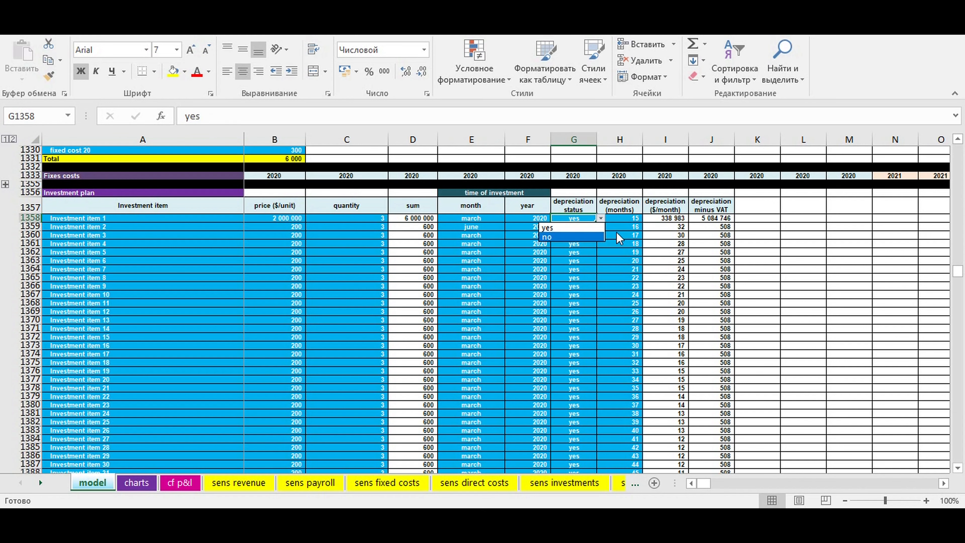
left_click(620, 218)
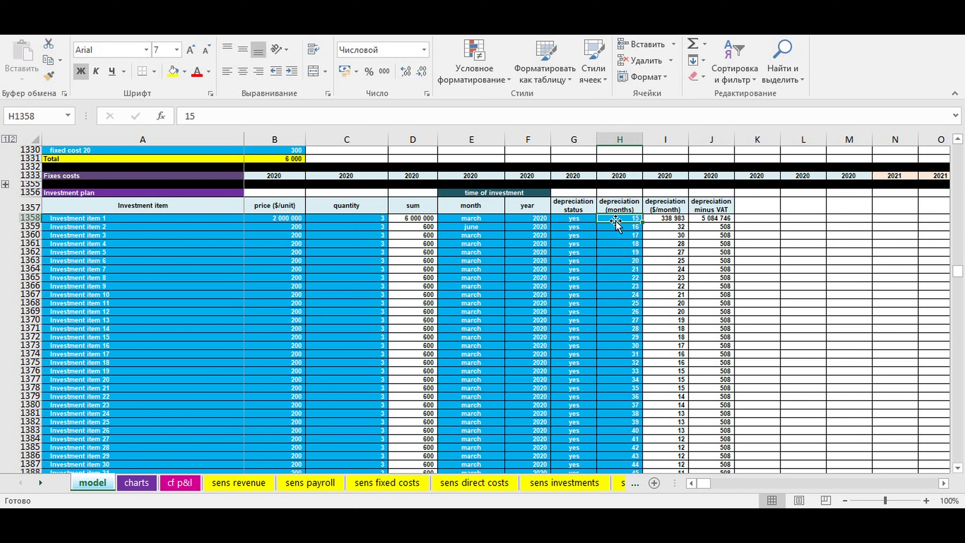
left_click_drag(619, 217, 619, 329)
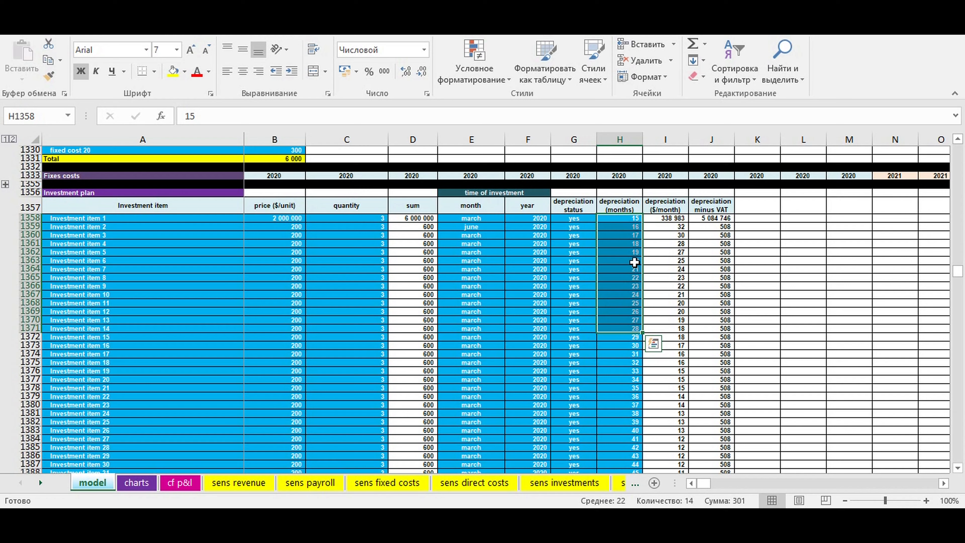
scroll("down", 3)
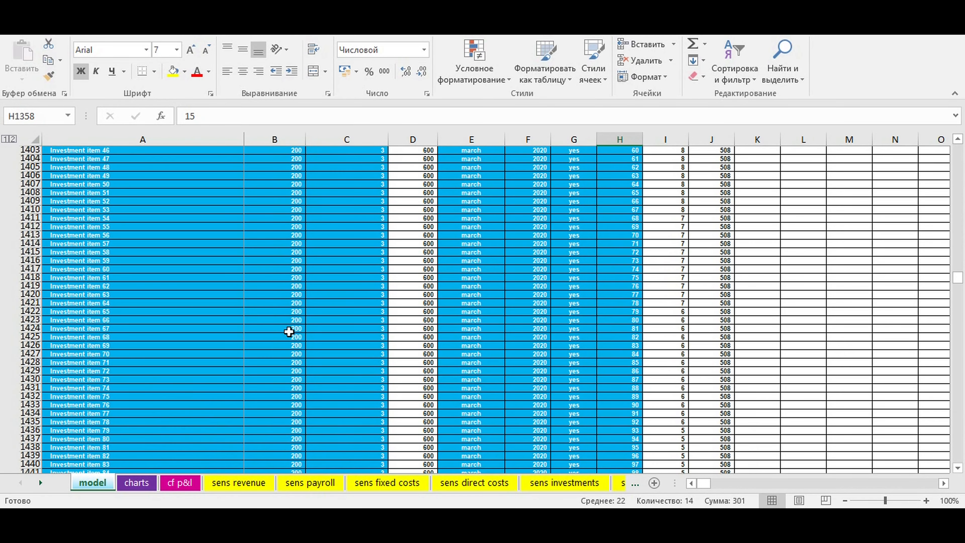
scroll("down", 3)
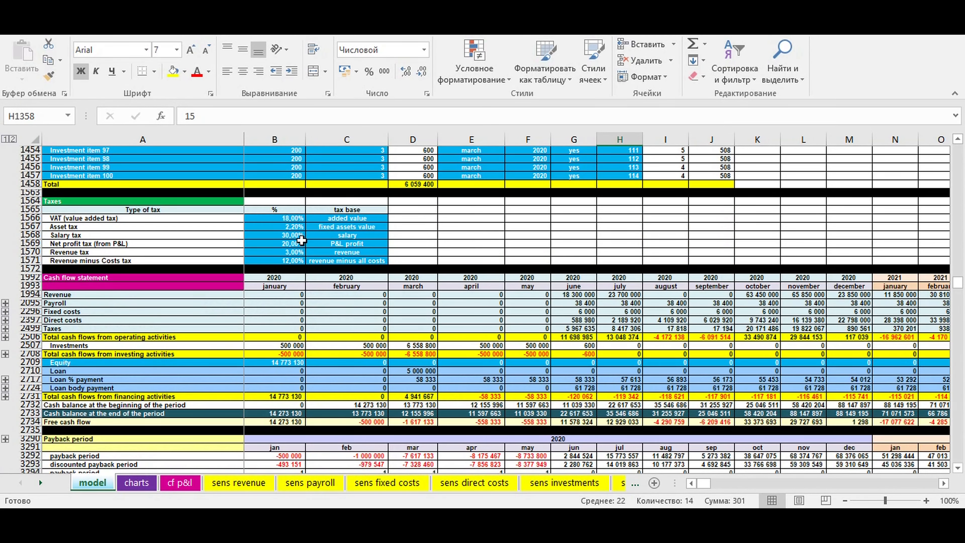
left_click_drag(274, 218, 346, 261)
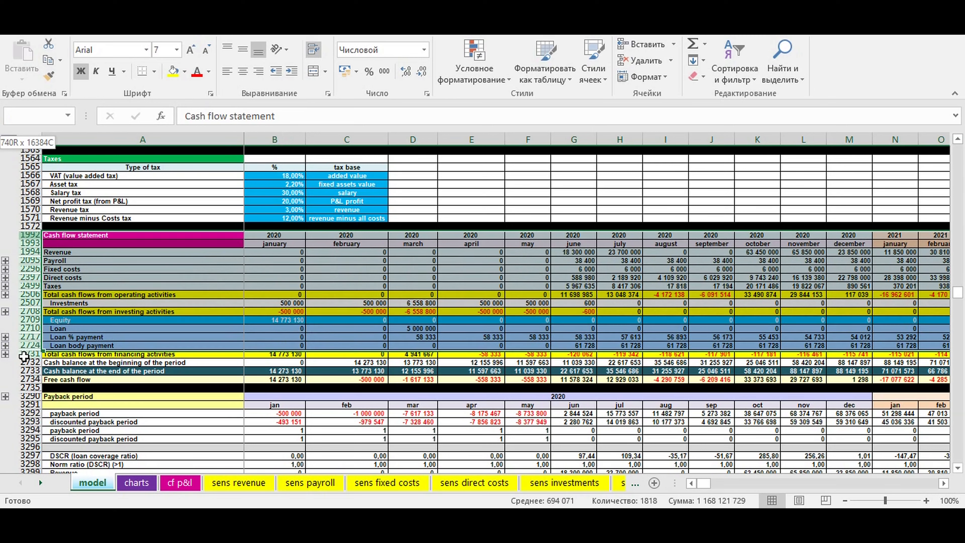
left_click(142, 235)
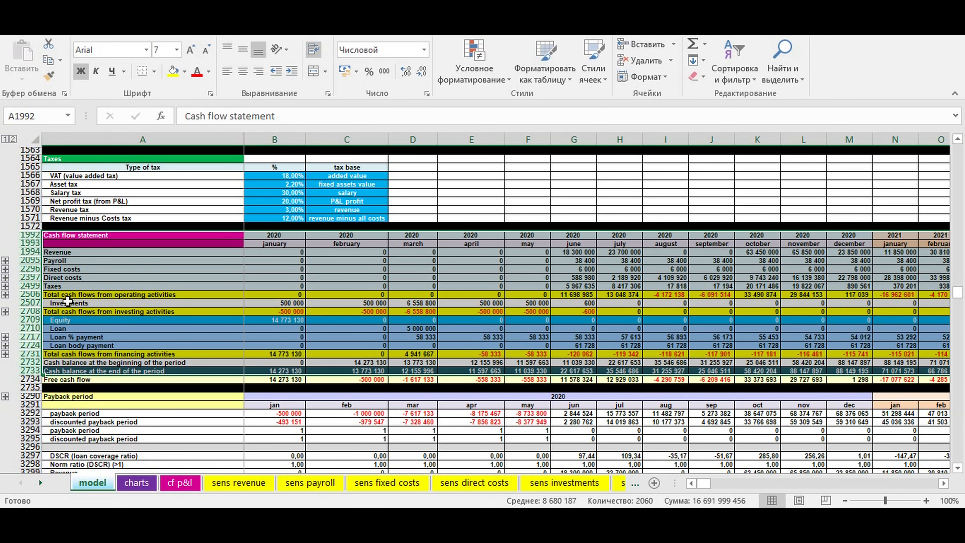
mouse_move(102, 296)
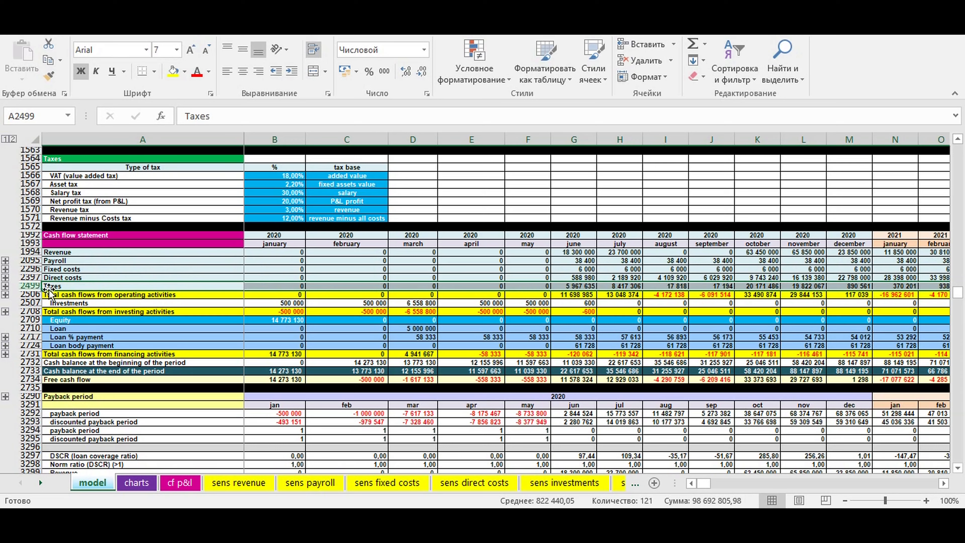
left_click(142, 294)
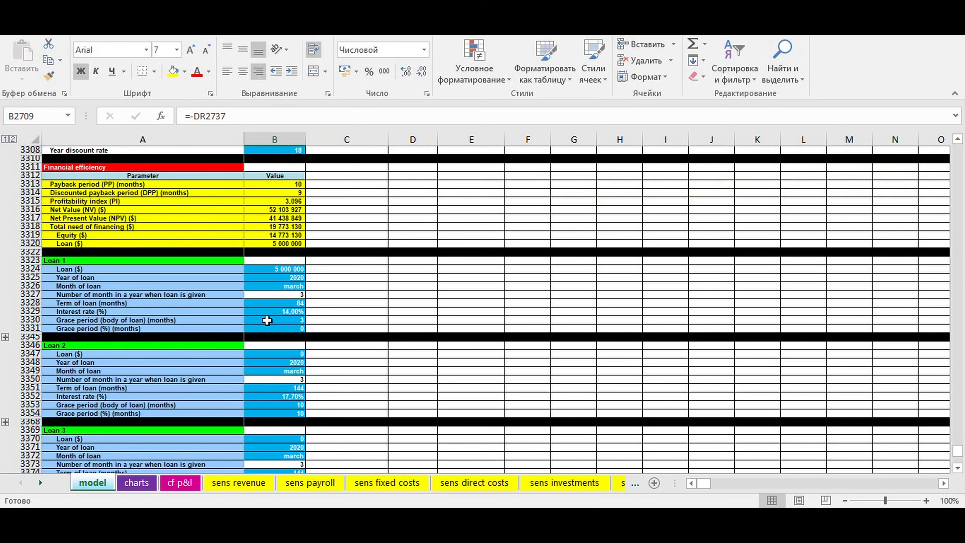
mouse_move(271, 270)
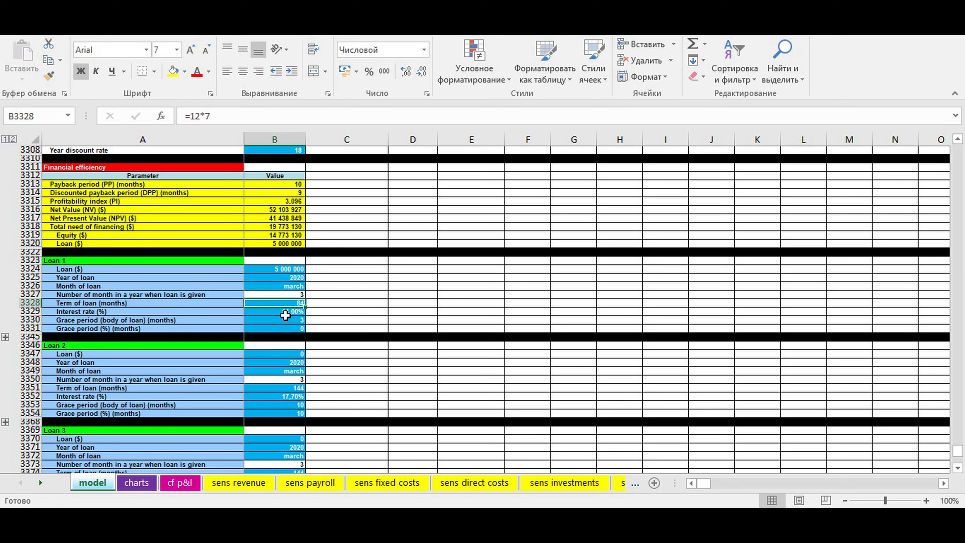
left_click(274, 320)
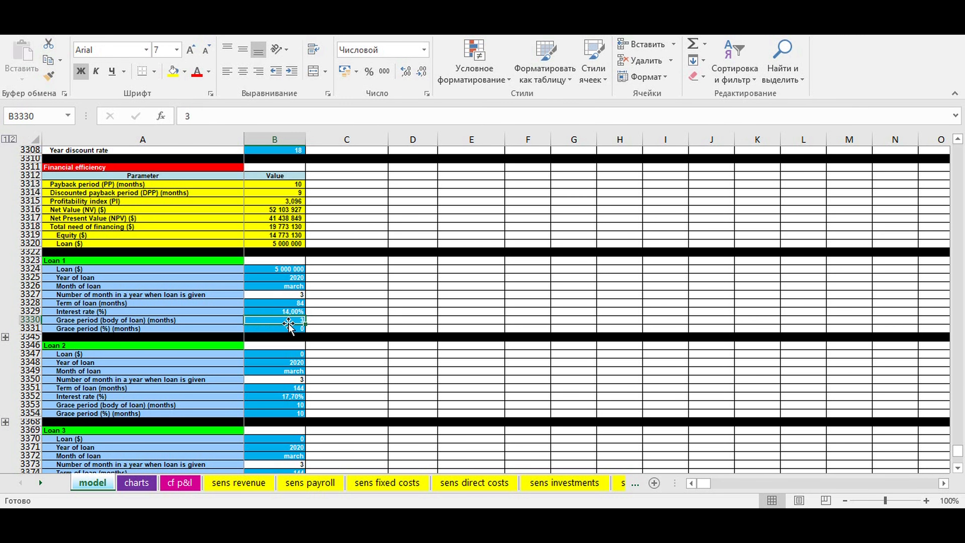
left_click(274, 328)
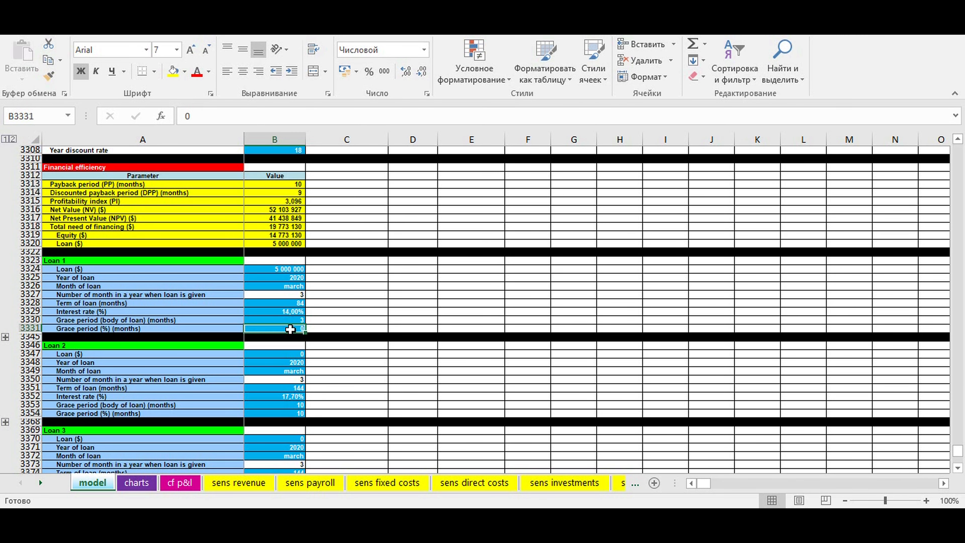
scroll("up", 3)
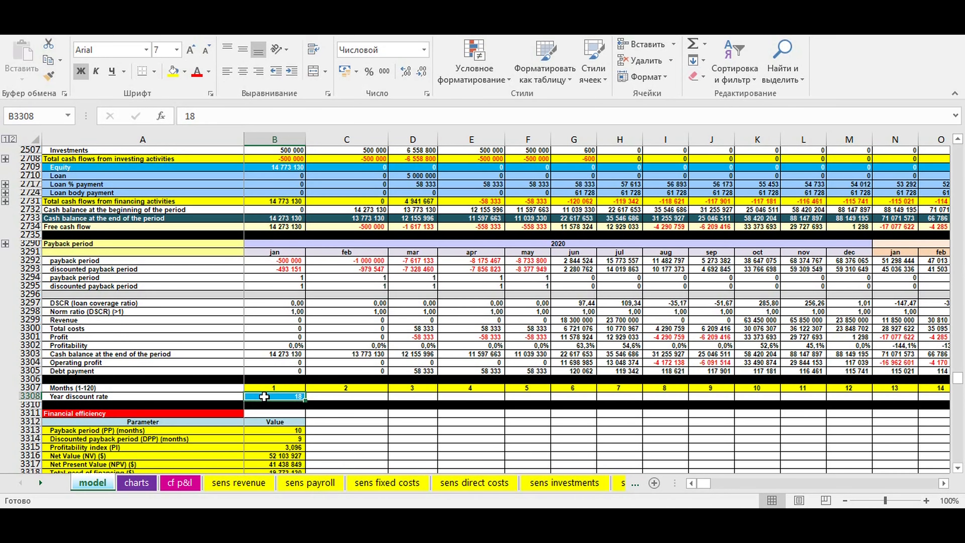
scroll("down", 3)
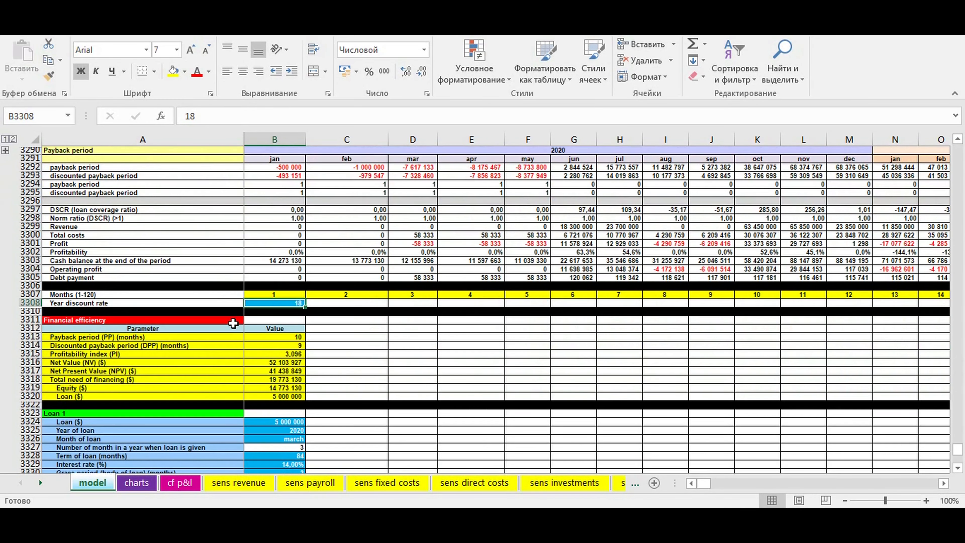
left_click_drag(143, 320, 274, 396)
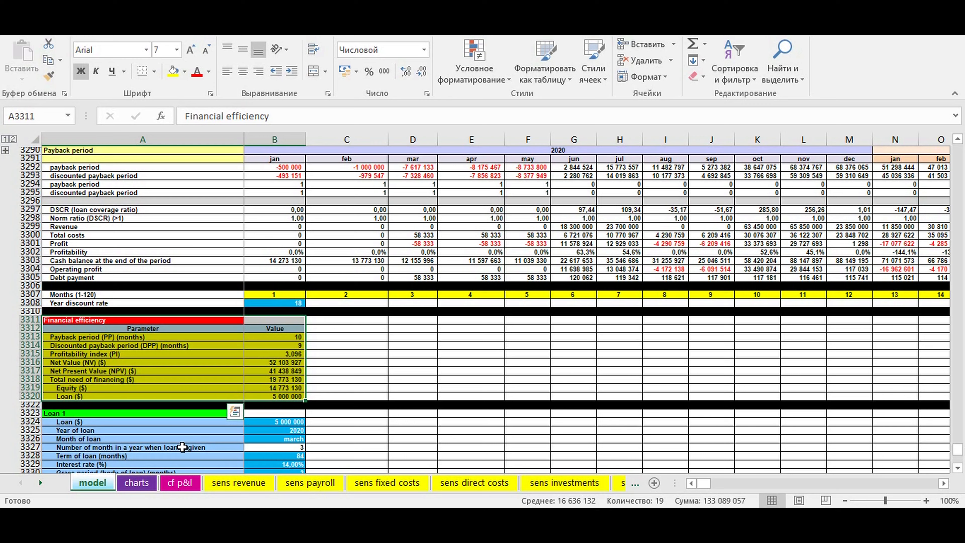
left_click(136, 482)
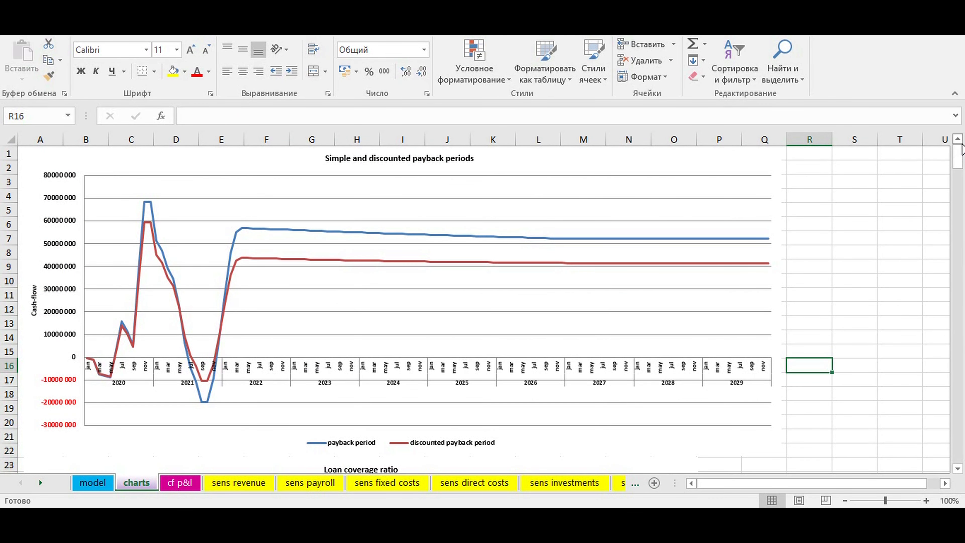
mouse_move(417, 229)
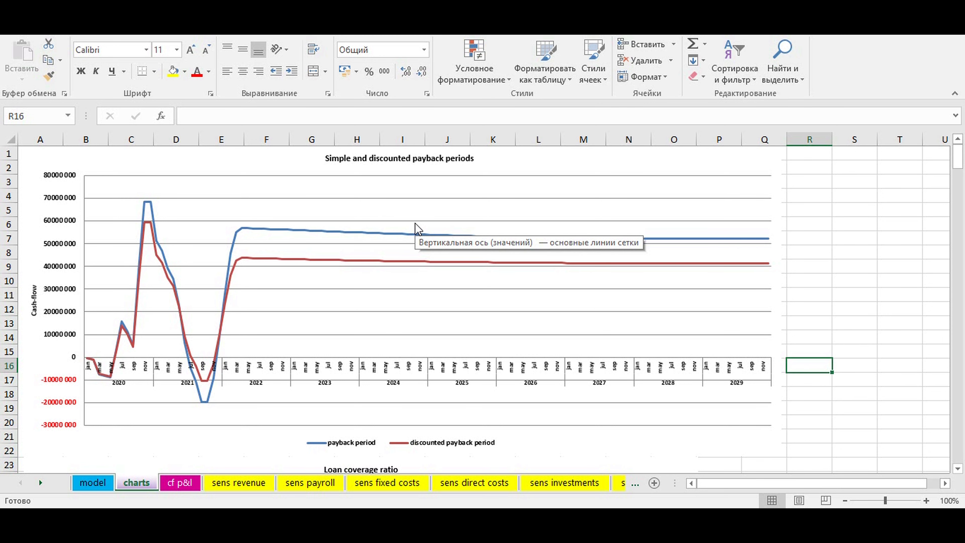
Scroll down the charts sheet past Revenue/Total costs to the yearly Profit and Profitability charts.
scroll("down", 3)
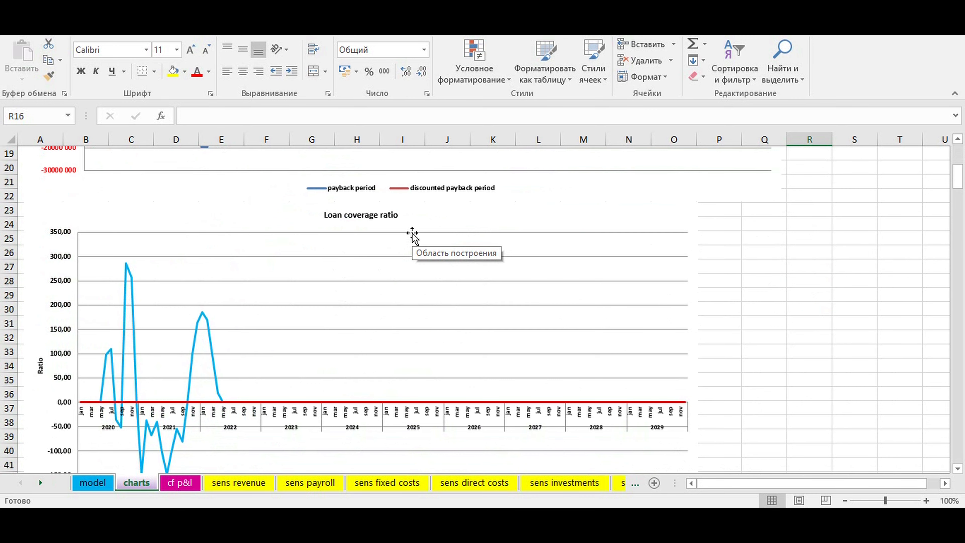
scroll("down", 3)
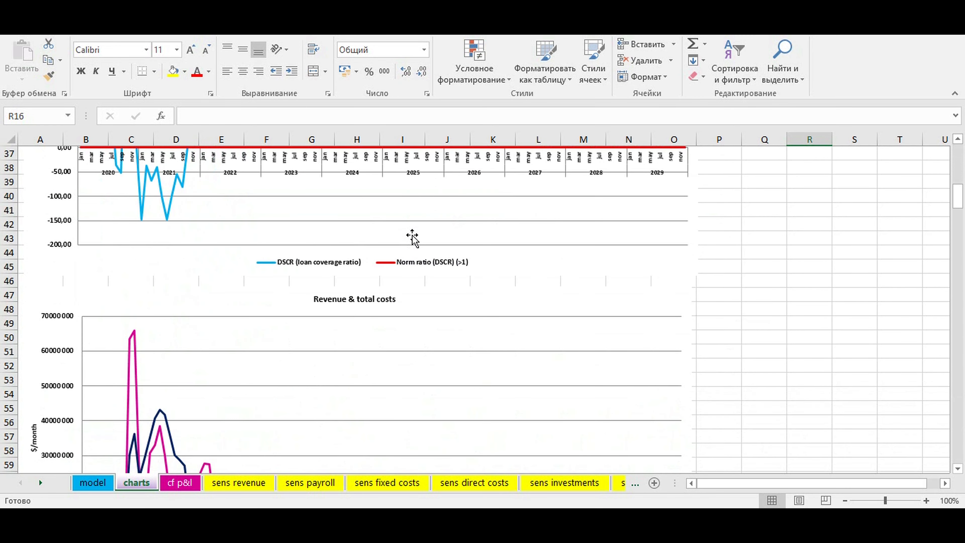
scroll("down", 3)
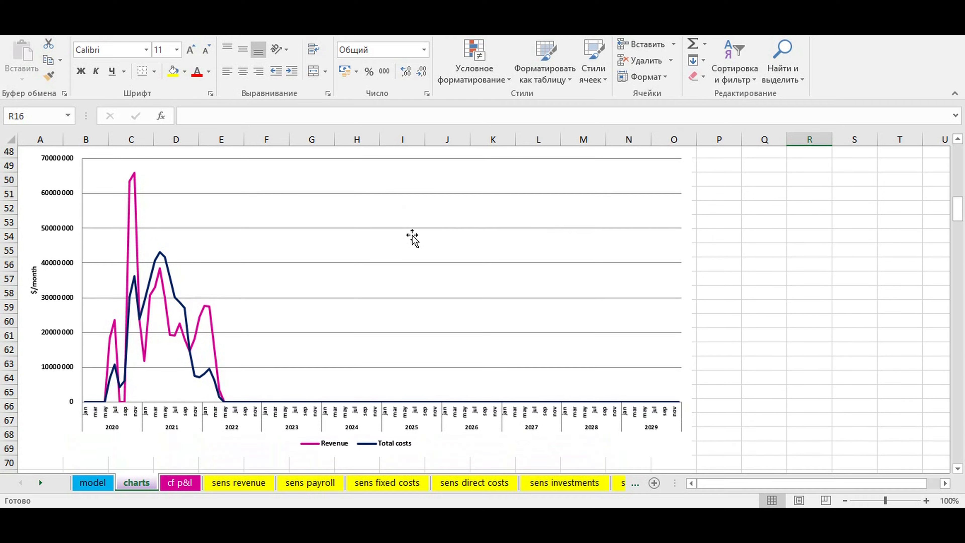
scroll("down", 3)
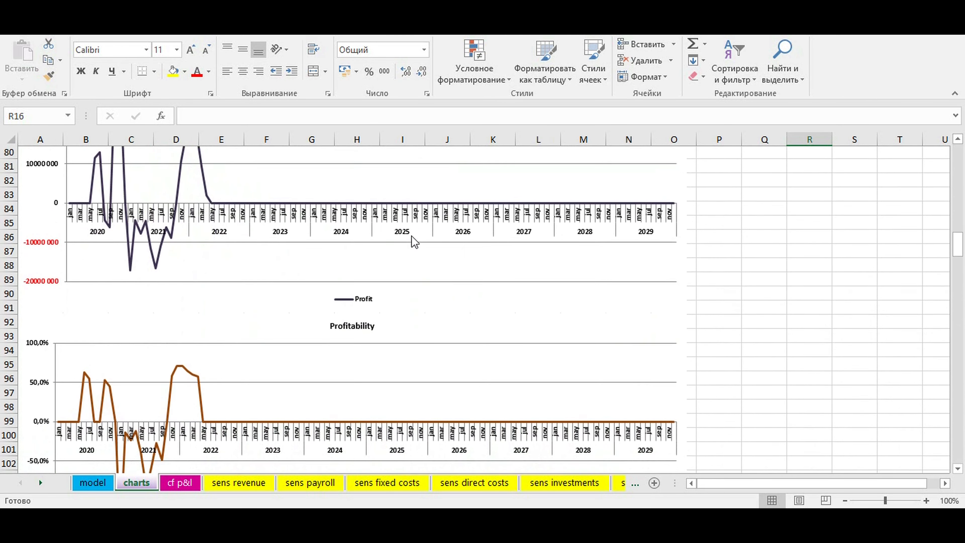
scroll("down", 3)
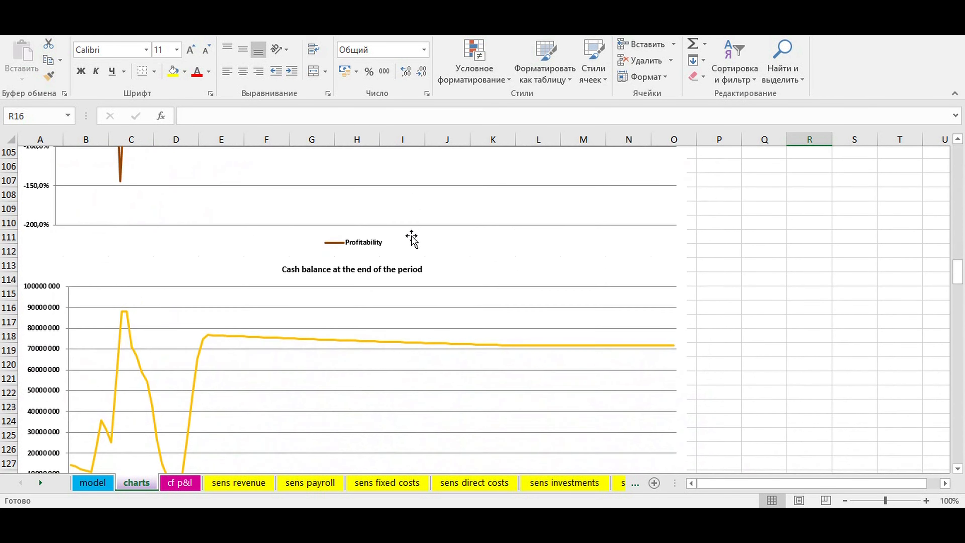
scroll("down", 3)
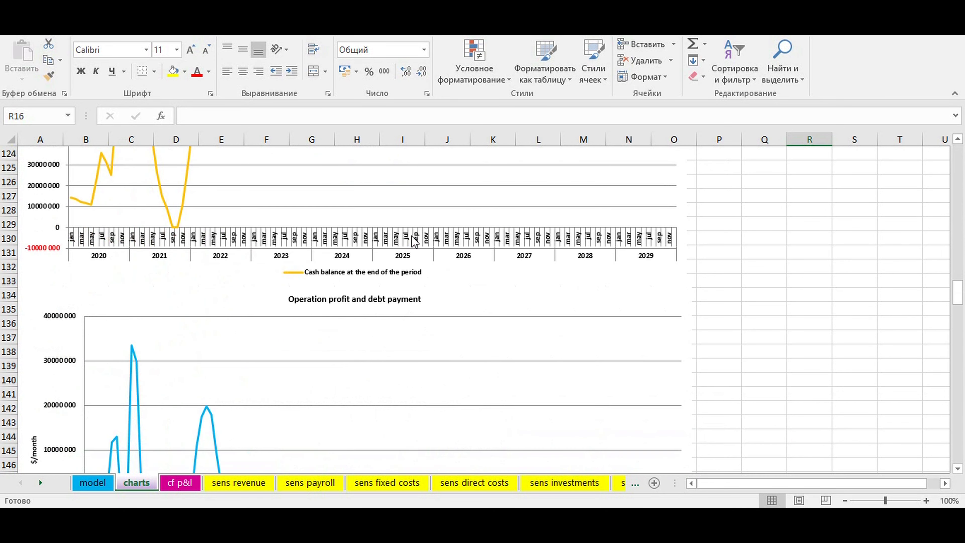
scroll("down", 3)
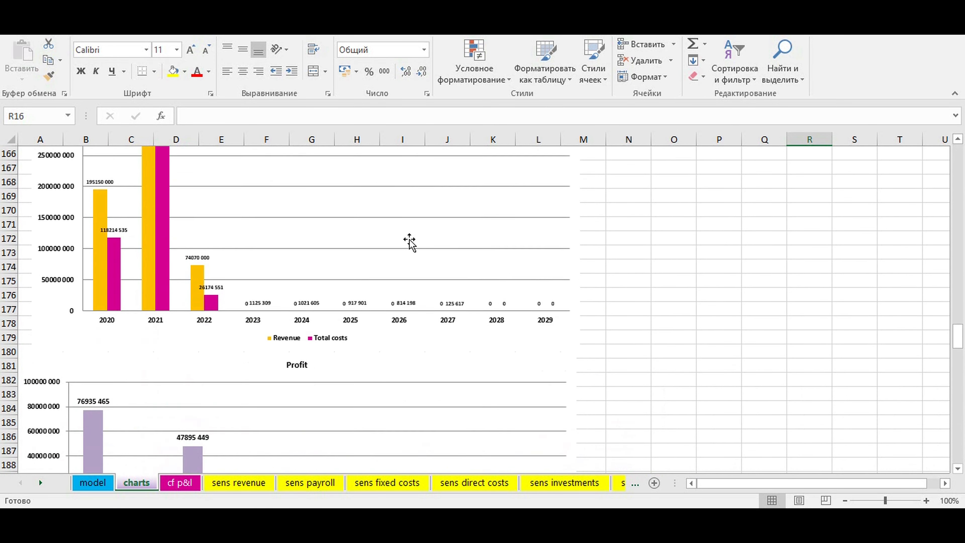
scroll("down", 3)
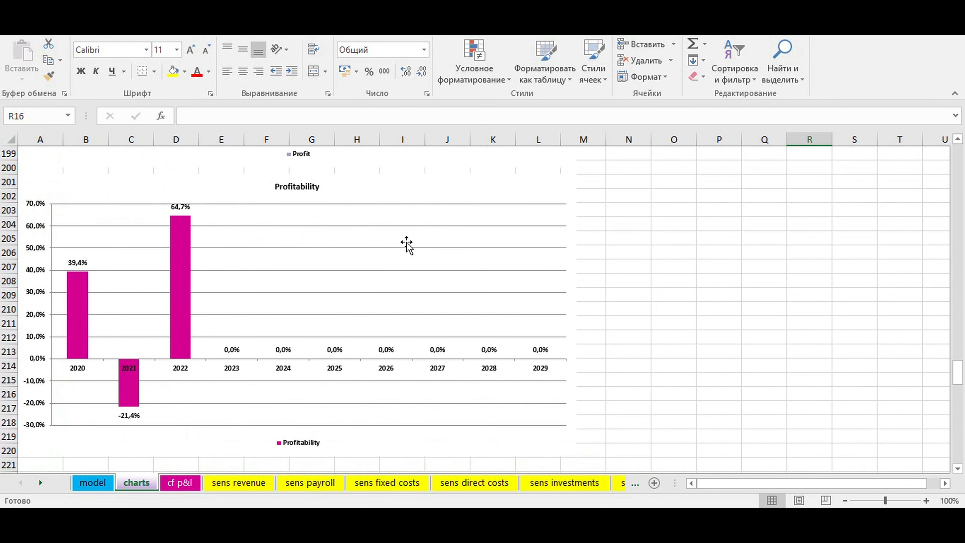
scroll("down", 3)
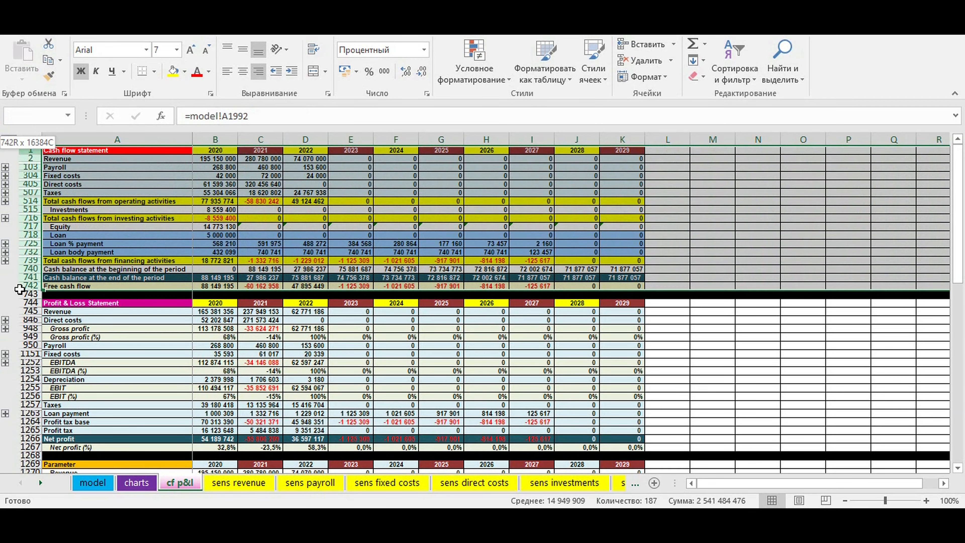
Scroll through the cf p&l cash flow, P&L and parameter sections, then return to the model sheet.
scroll("down", 3)
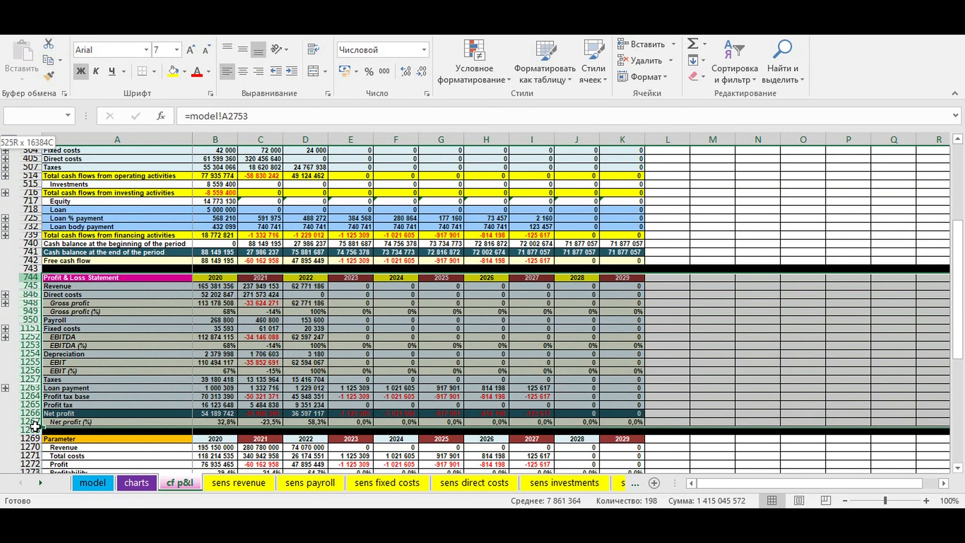
scroll("down", 3)
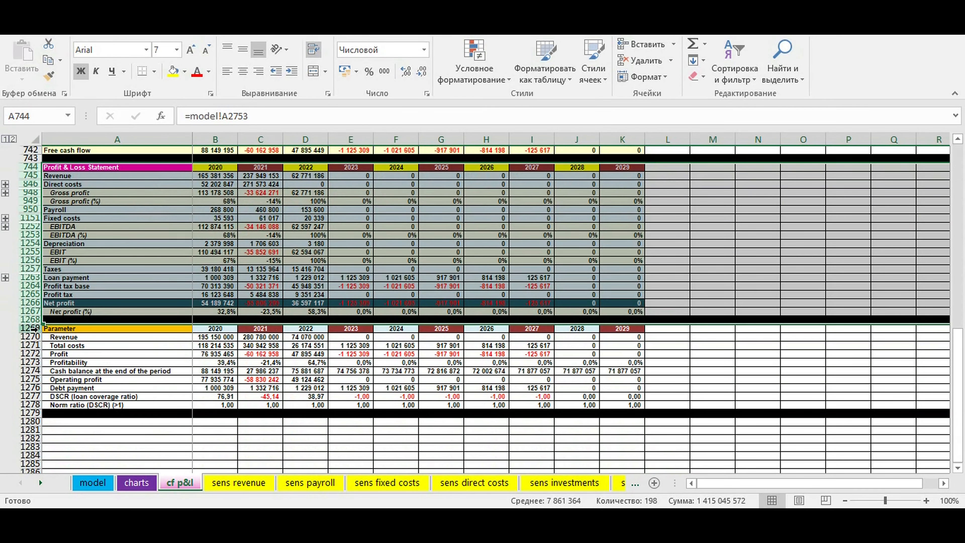
left_click(60, 328)
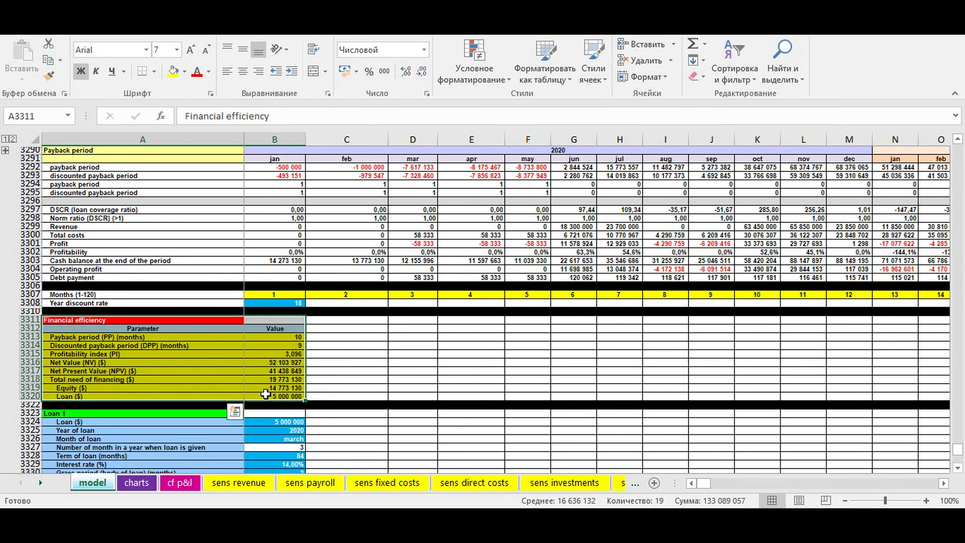
mouse_move(259, 351)
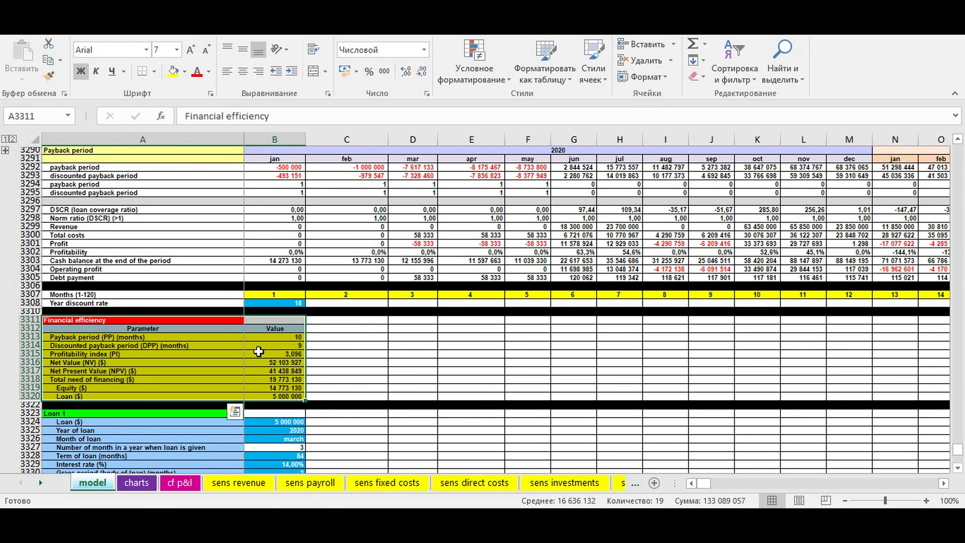
mouse_move(226, 345)
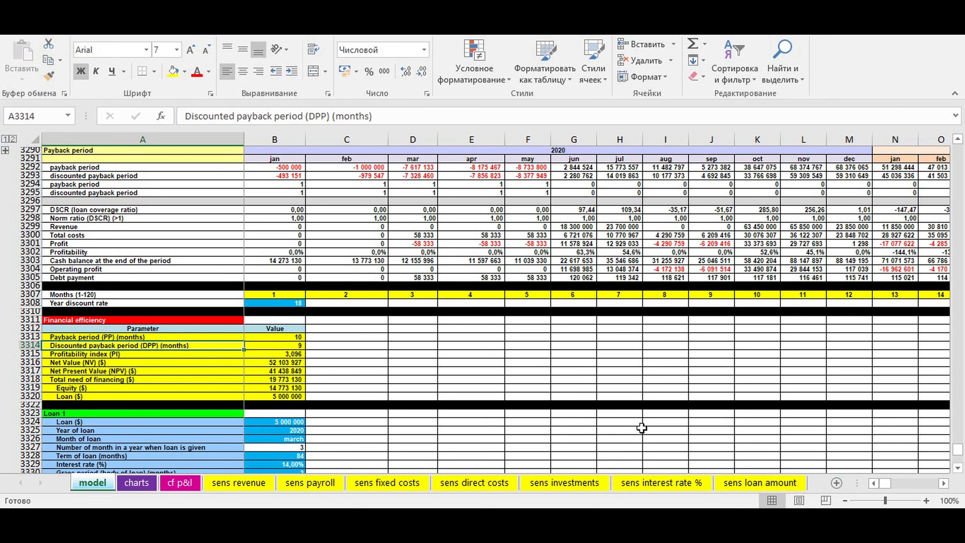
mouse_move(265, 349)
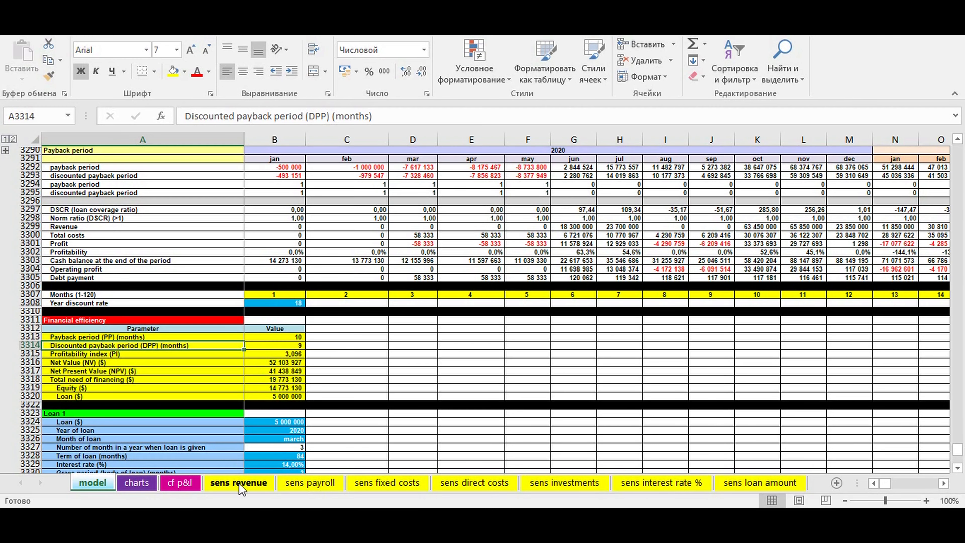
Browse the payroll, investments, loan amount and fixed costs sensitivity sheets, ending on the empty revenue grid.
left_click(310, 483)
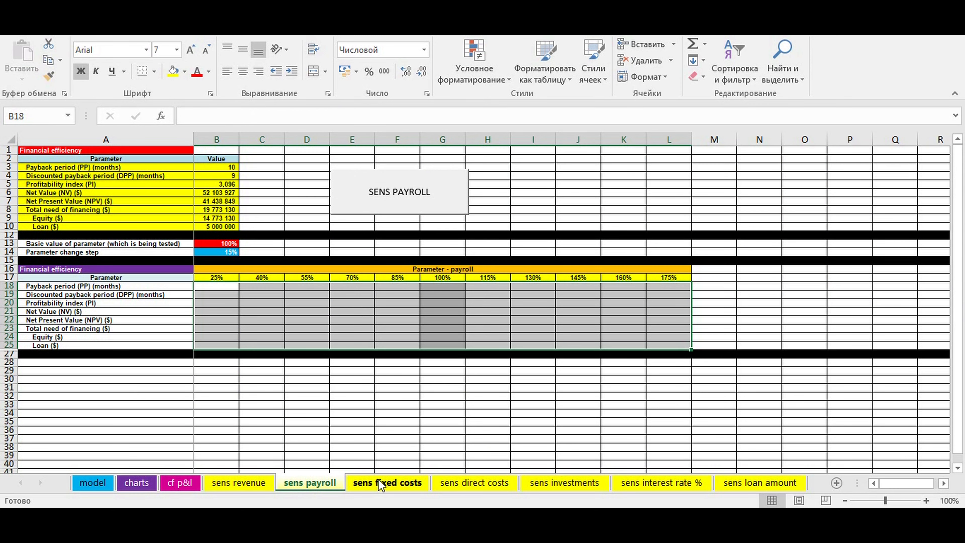
left_click(564, 482)
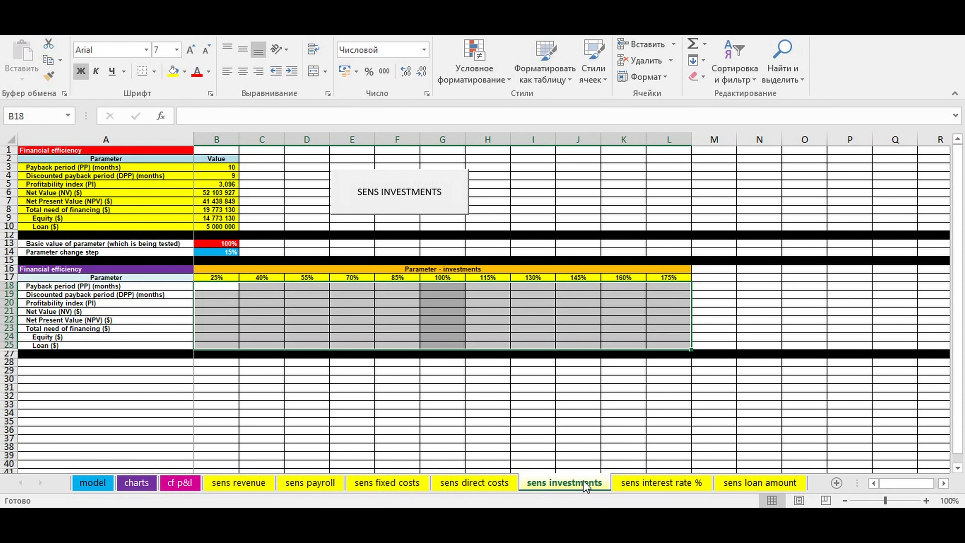
left_click(759, 482)
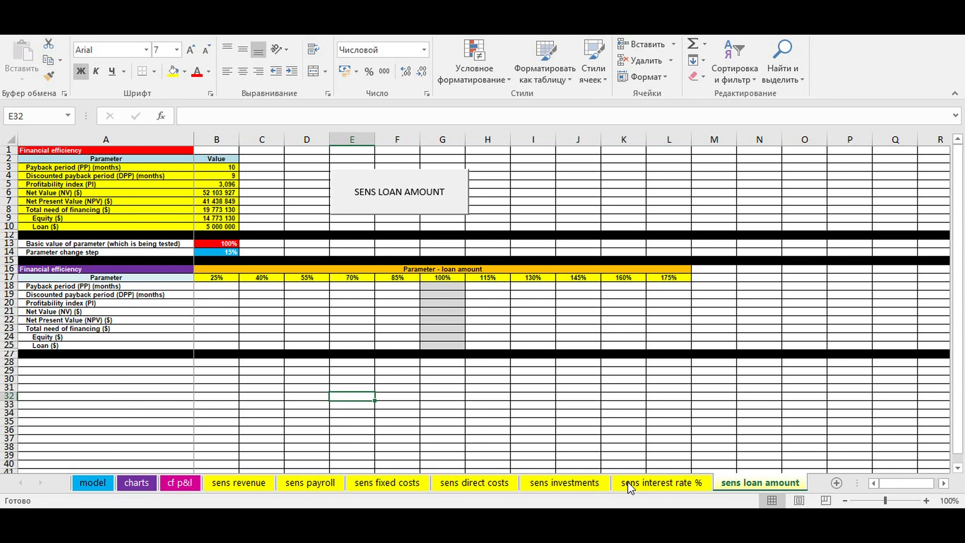
left_click(563, 483)
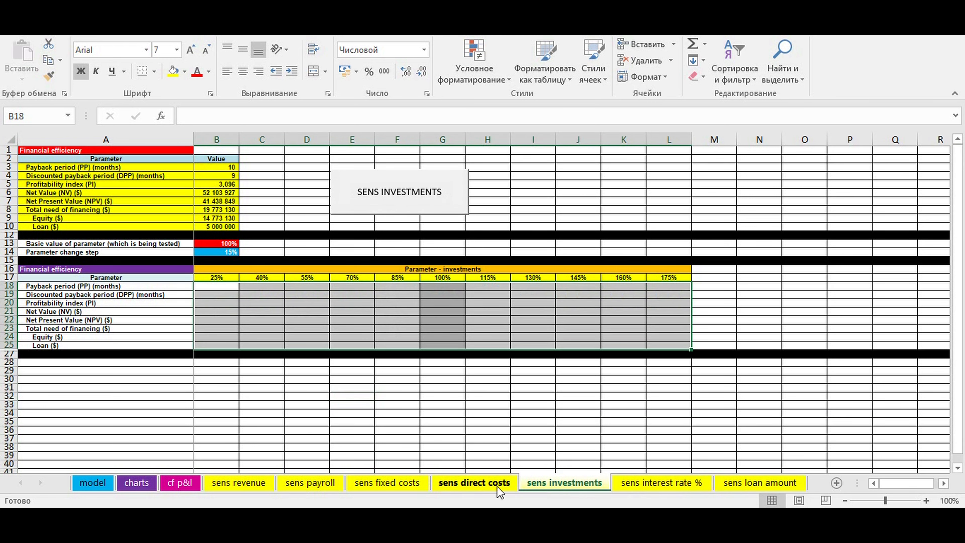
left_click(387, 482)
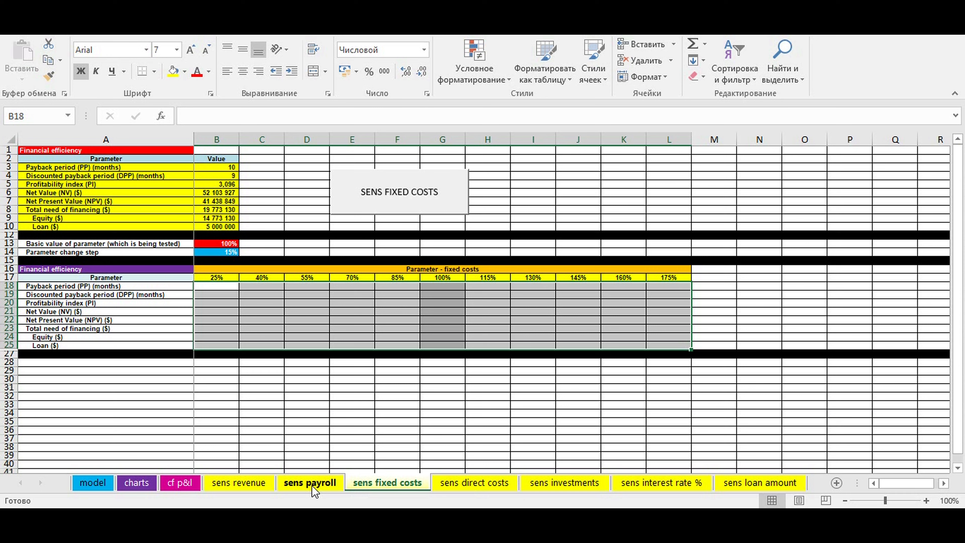
left_click(239, 483)
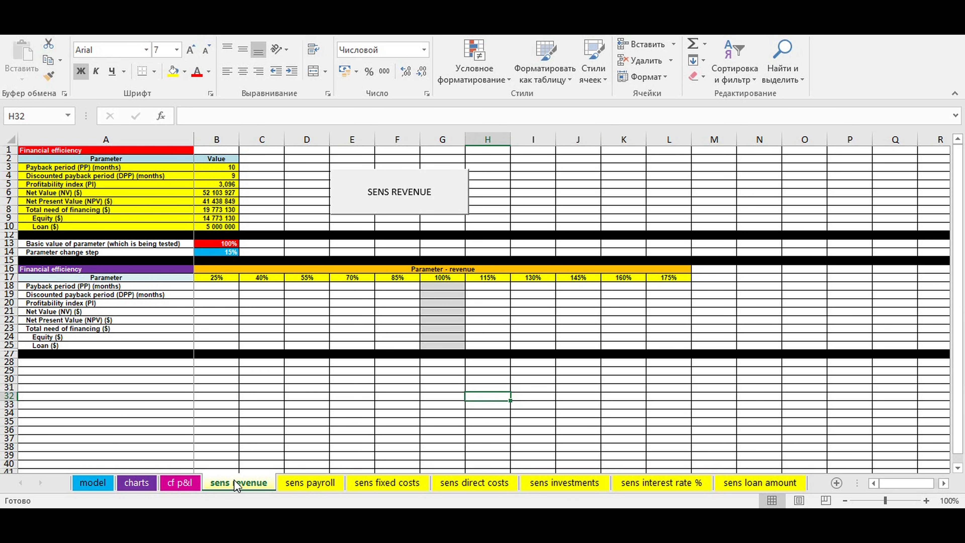
mouse_move(277, 427)
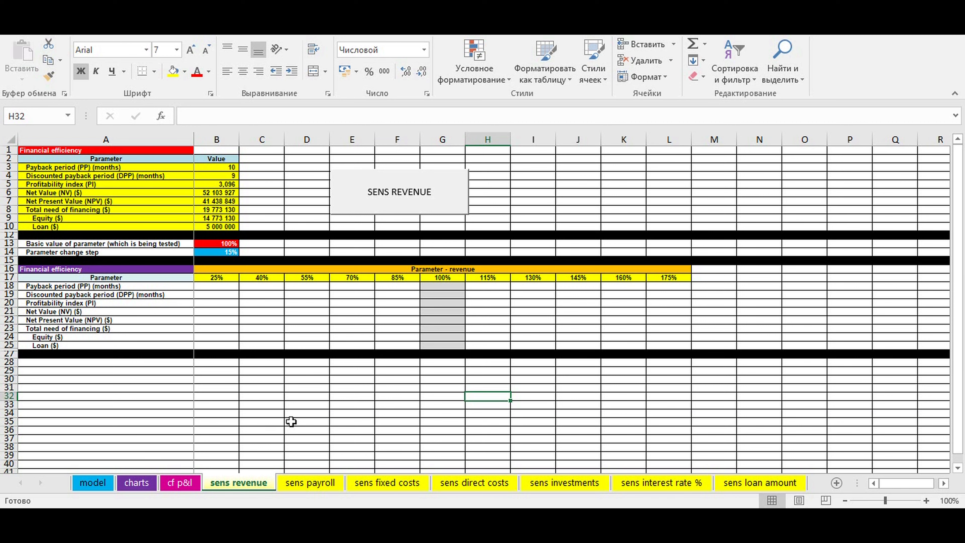
mouse_move(286, 409)
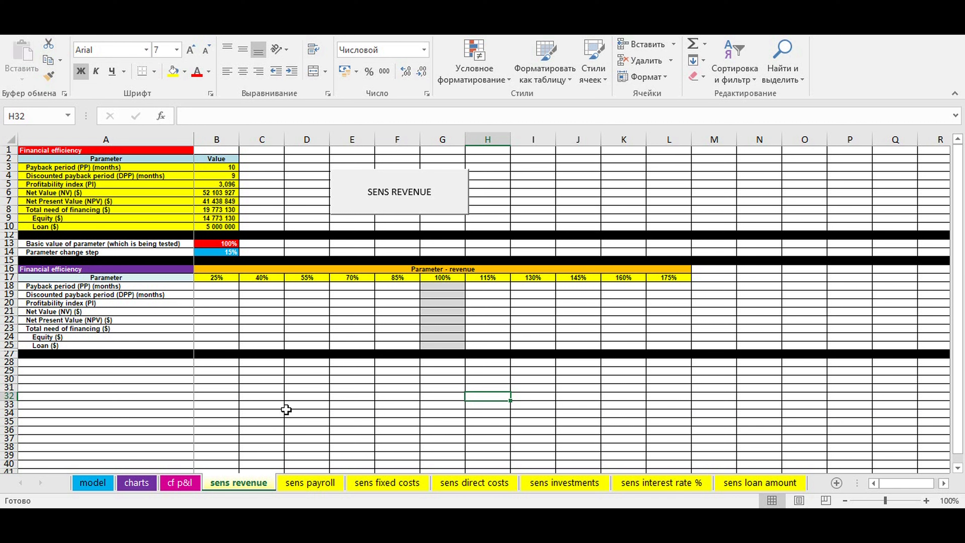
mouse_move(205, 309)
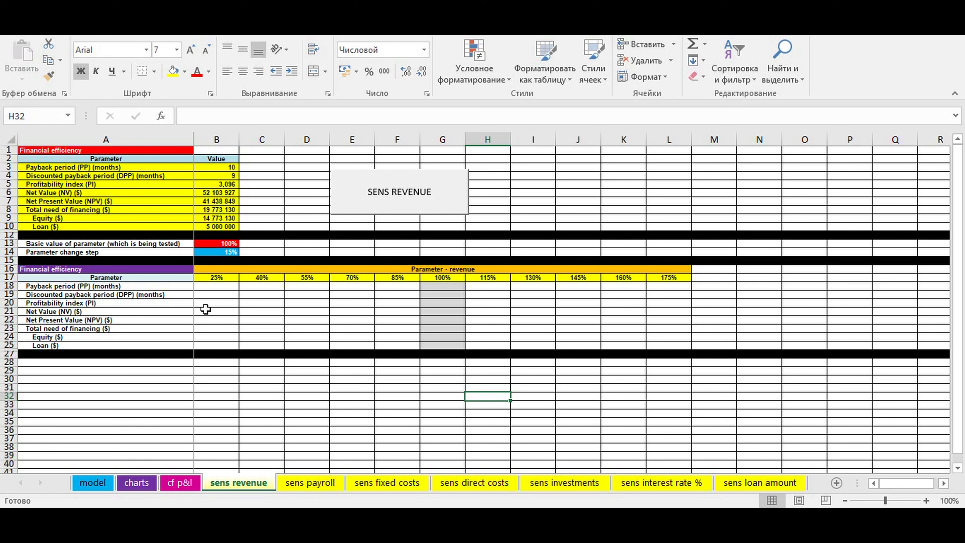
left_click(397, 311)
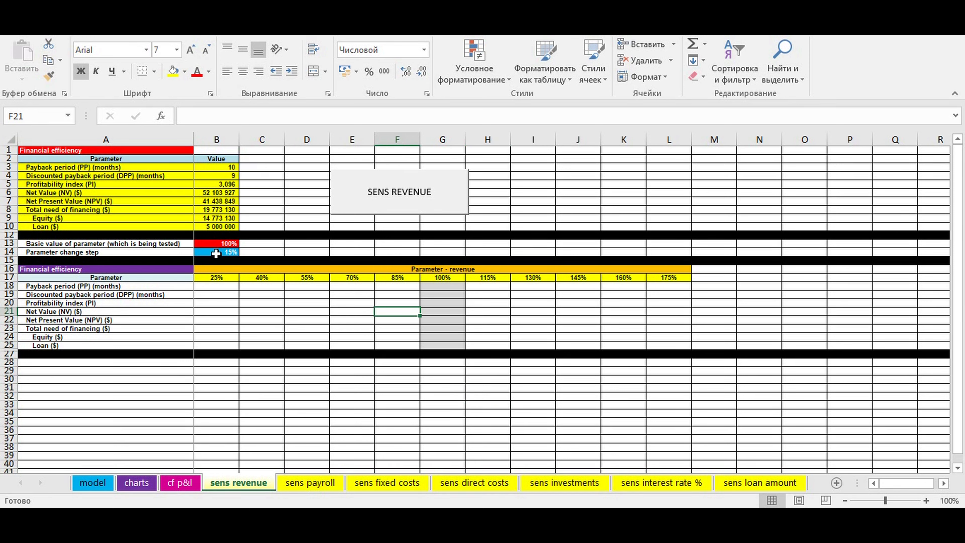
Run the SENS REVENUE macro to fill the 25%–175% revenue grid, then move to the payroll sheet.
left_click(216, 253)
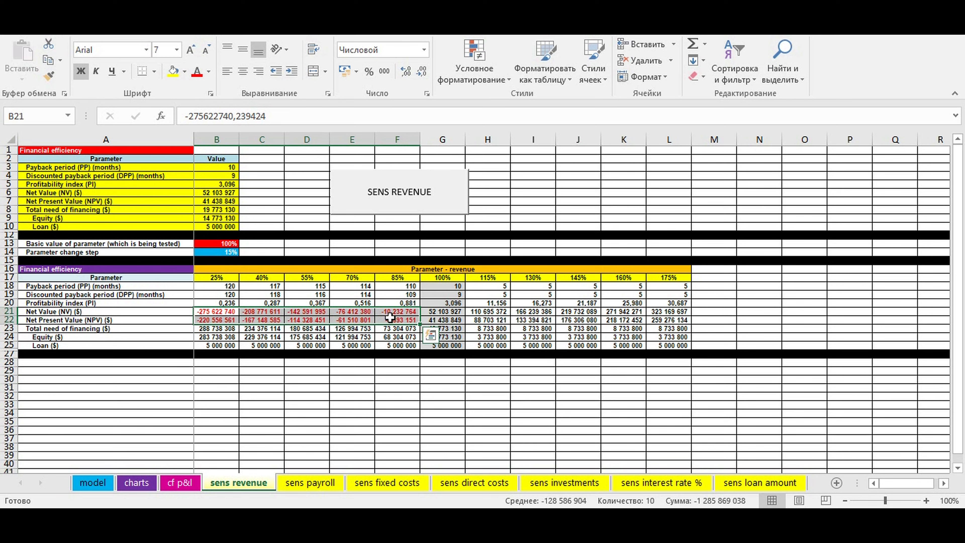
mouse_move(335, 422)
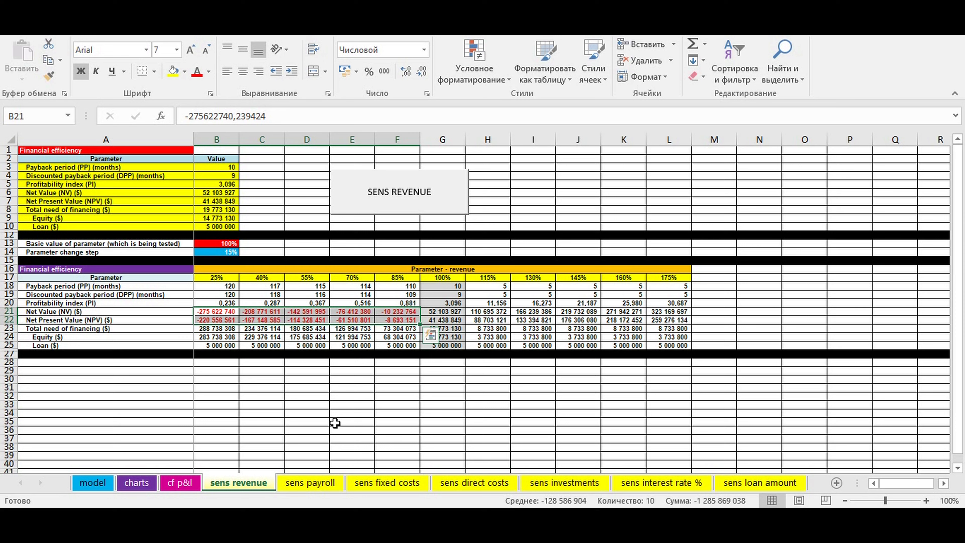
left_click(310, 483)
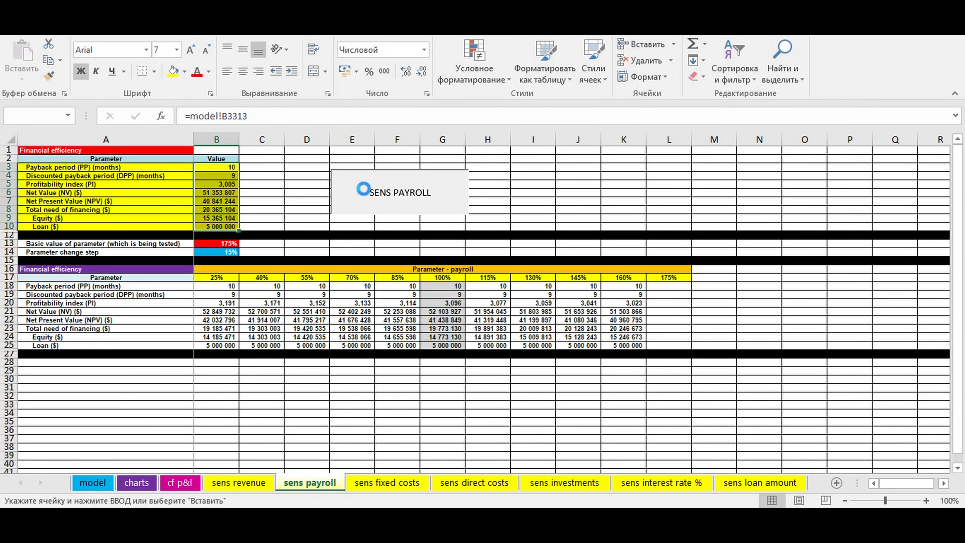
Run the SENS macro on fixed costs, direct costs, investments, interest rate and loan amount sheets, then return to model.
left_click(387, 483)
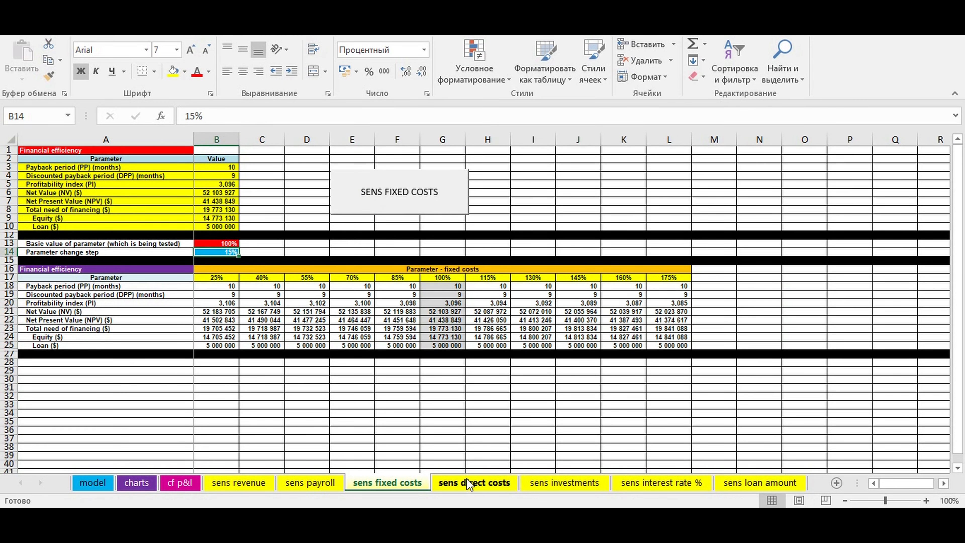
left_click(474, 482)
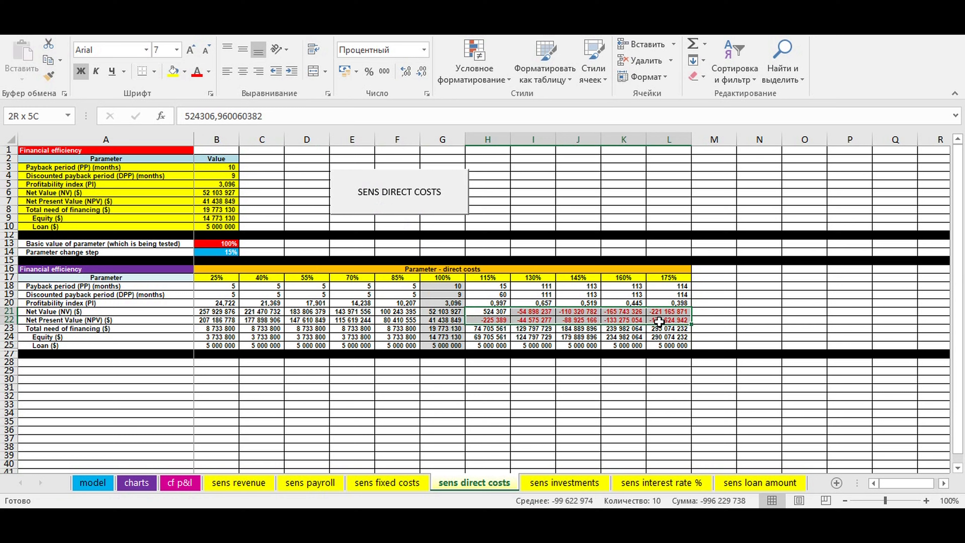
left_click(562, 482)
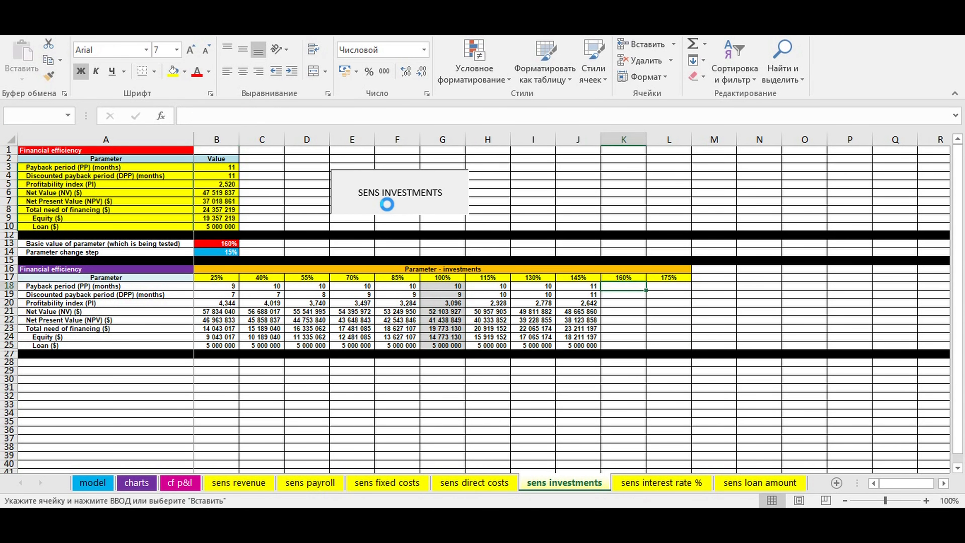
left_click(661, 483)
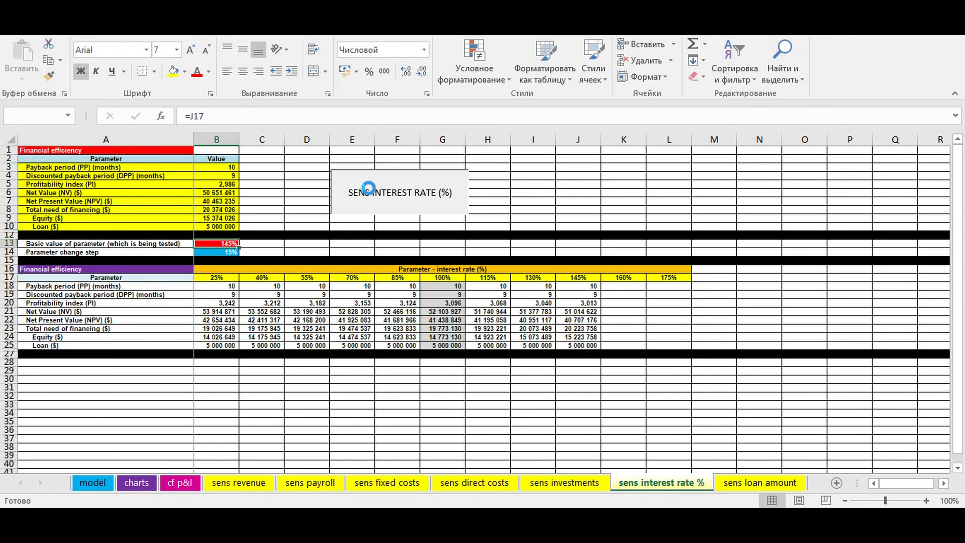
left_click(759, 483)
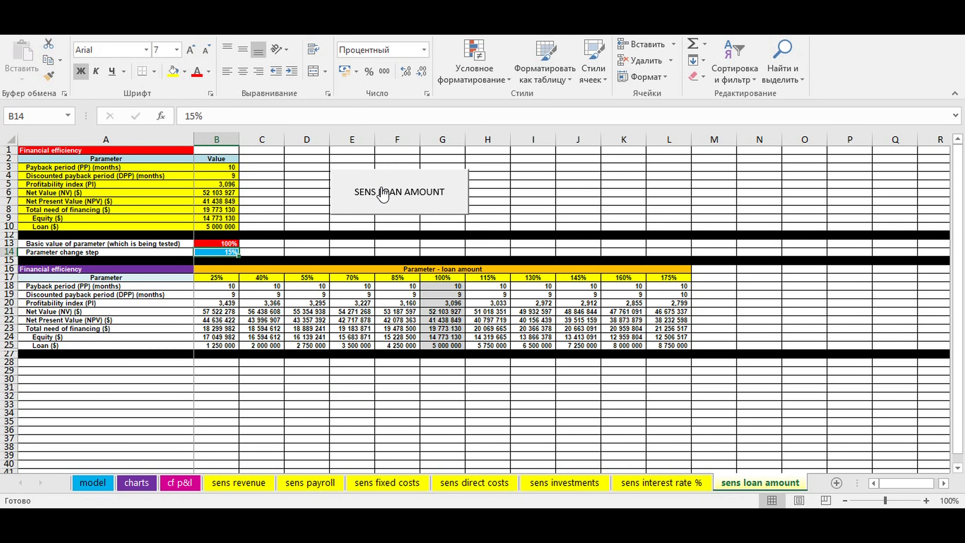
left_click(93, 483)
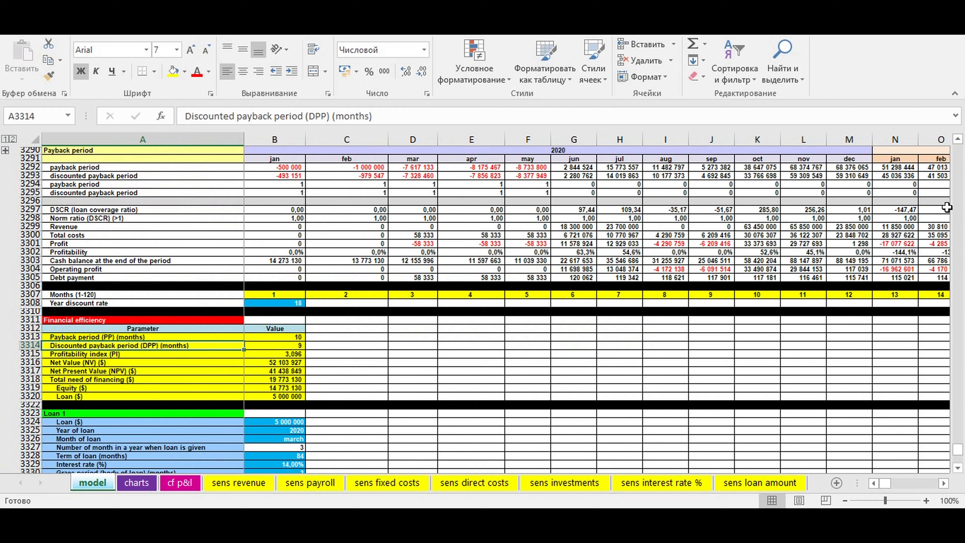